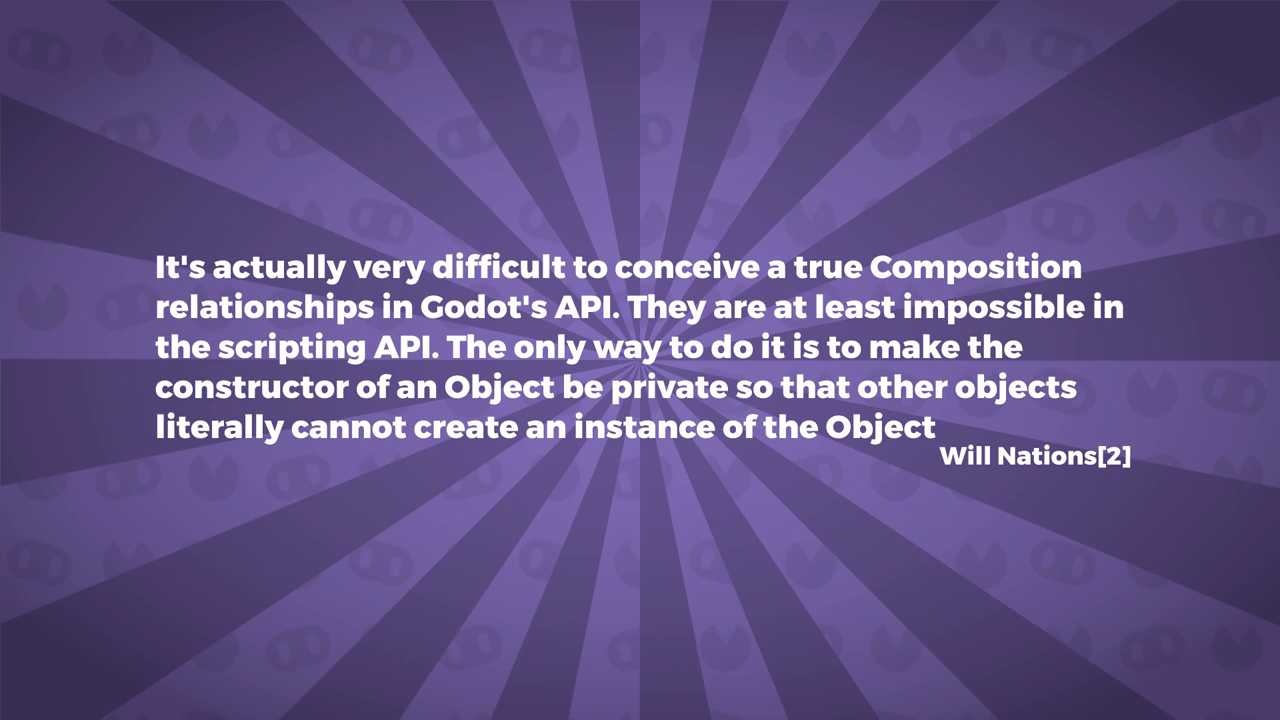
# Step: Add a standalone CollisionShape2D, read and dismiss its configuration warning, then delete it
pyautogui.press('alt+Tab')
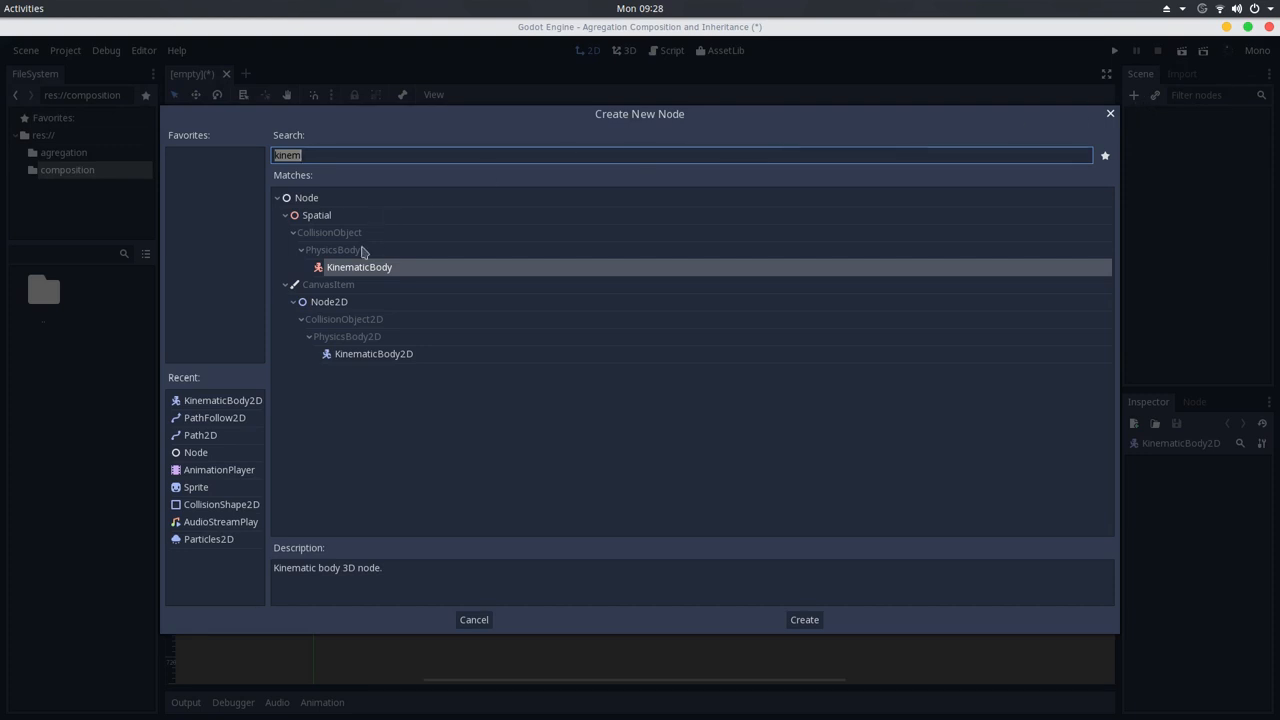
pyautogui.moveTo(205, 510)
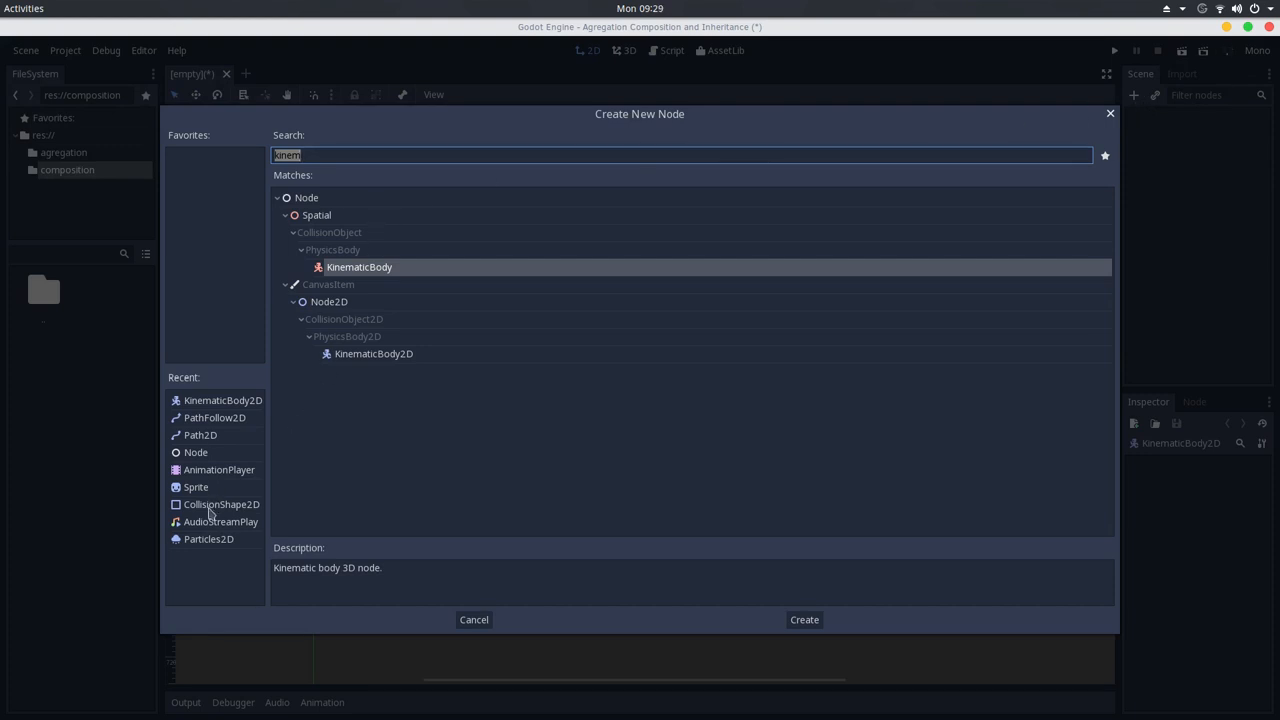
pyautogui.click(803, 619)
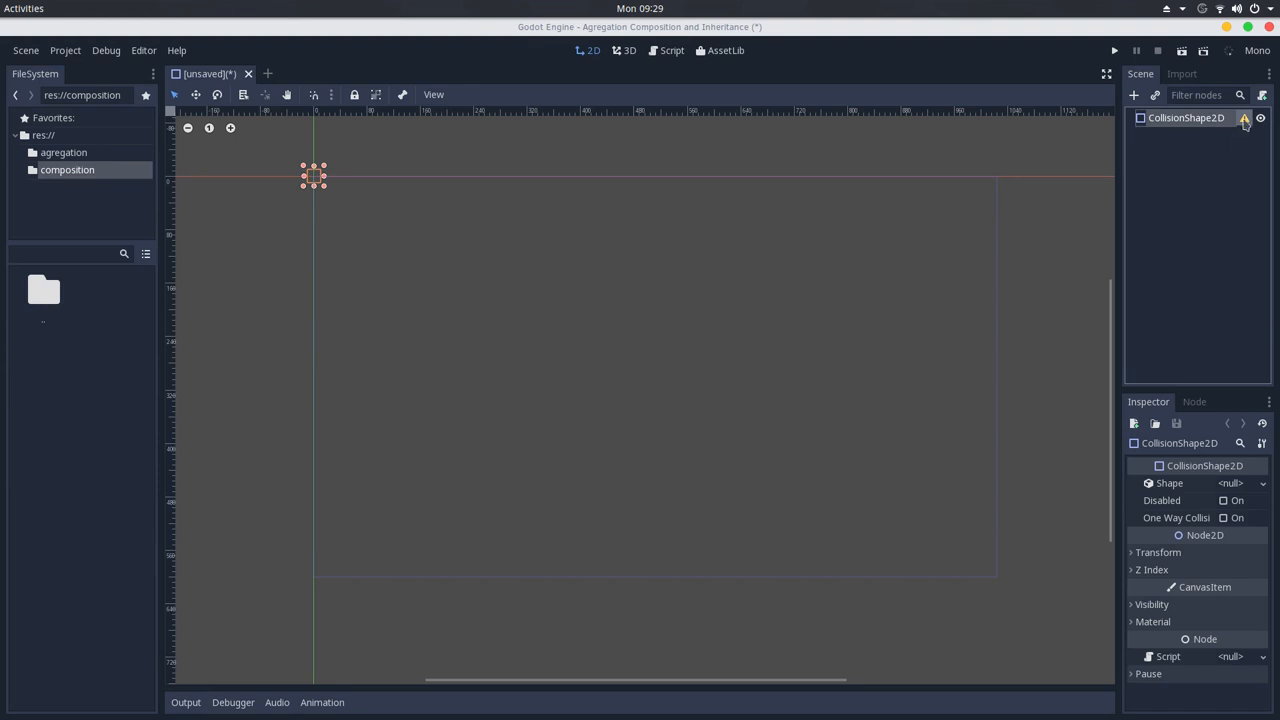
pyautogui.click(1246, 122)
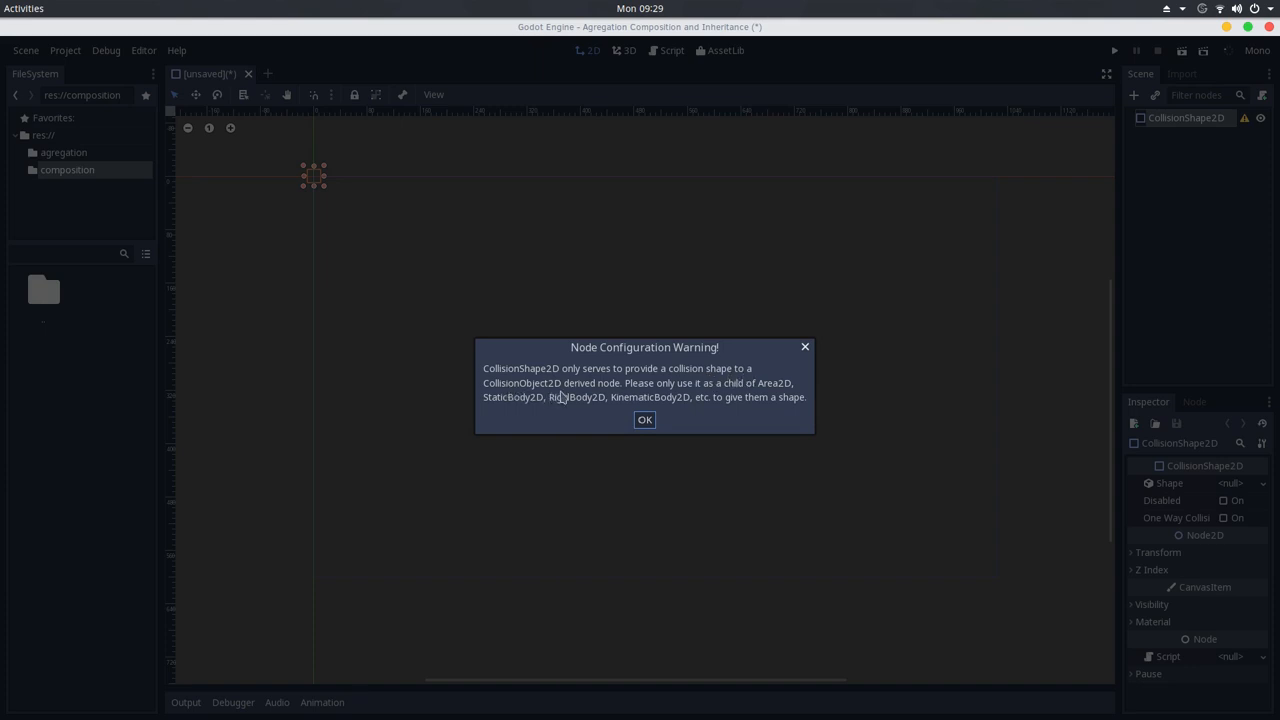
pyautogui.moveTo(531, 414)
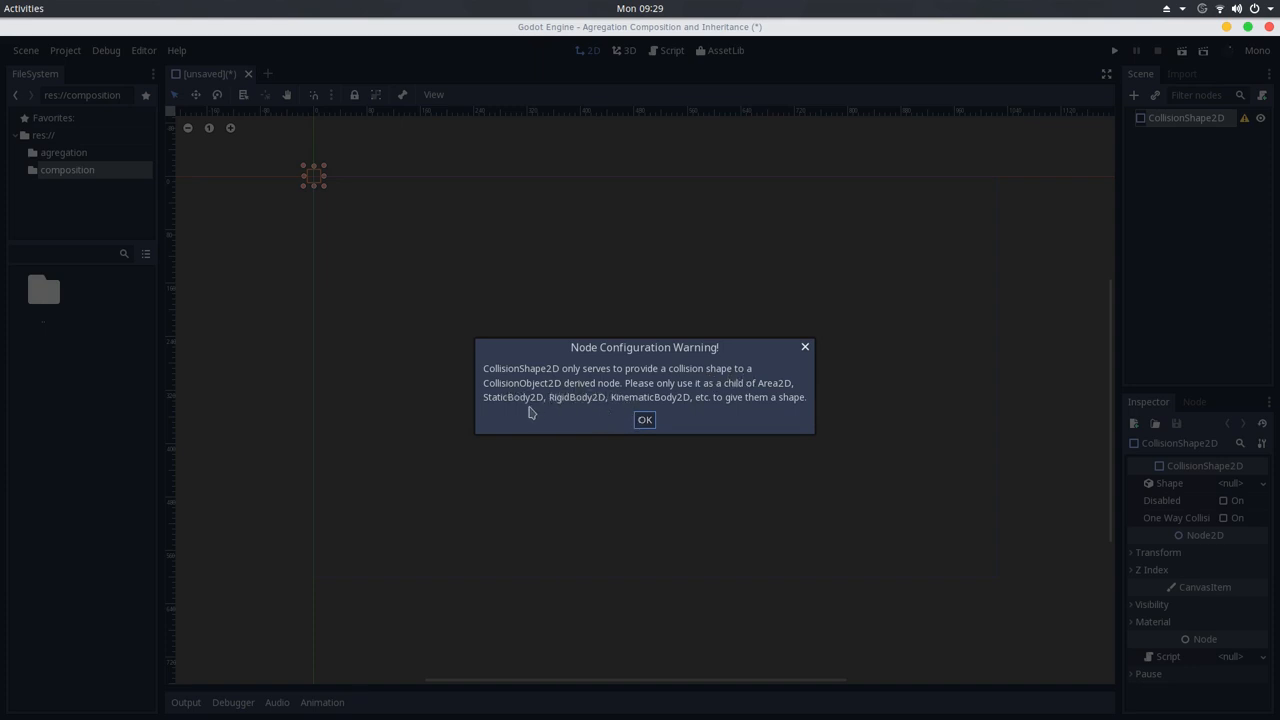
pyautogui.moveTo(658, 410)
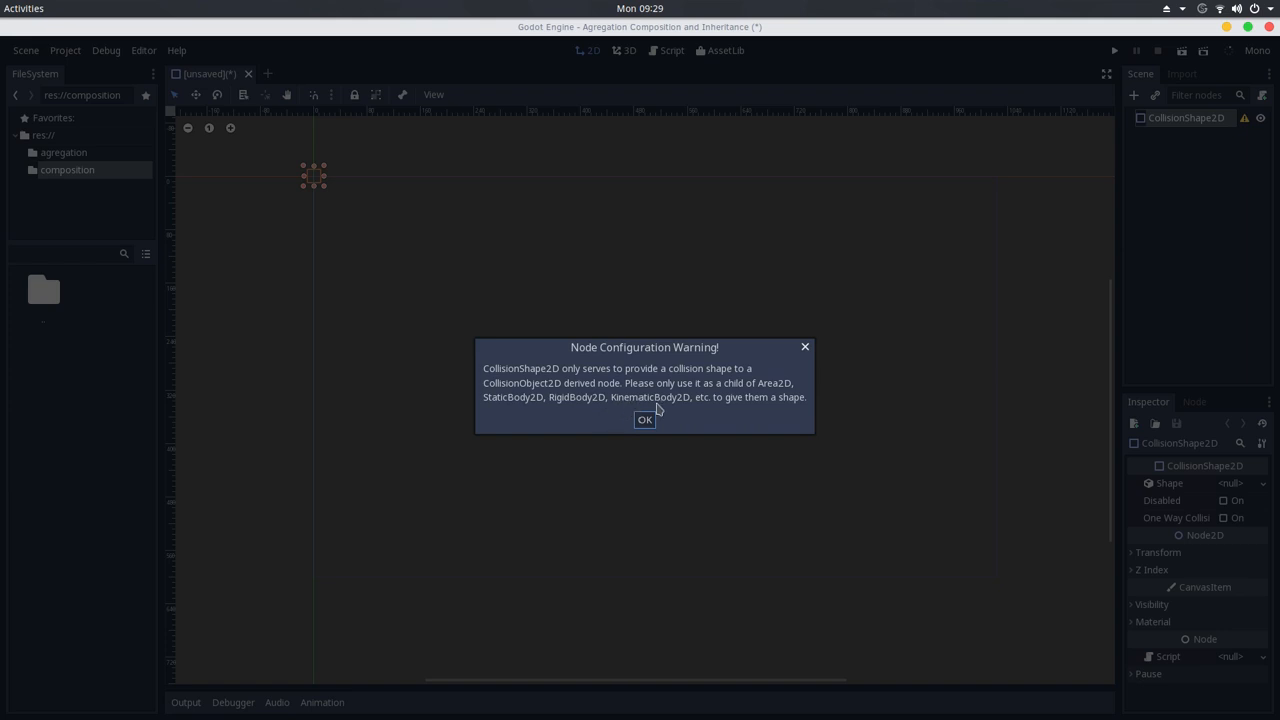
pyautogui.click(643, 421)
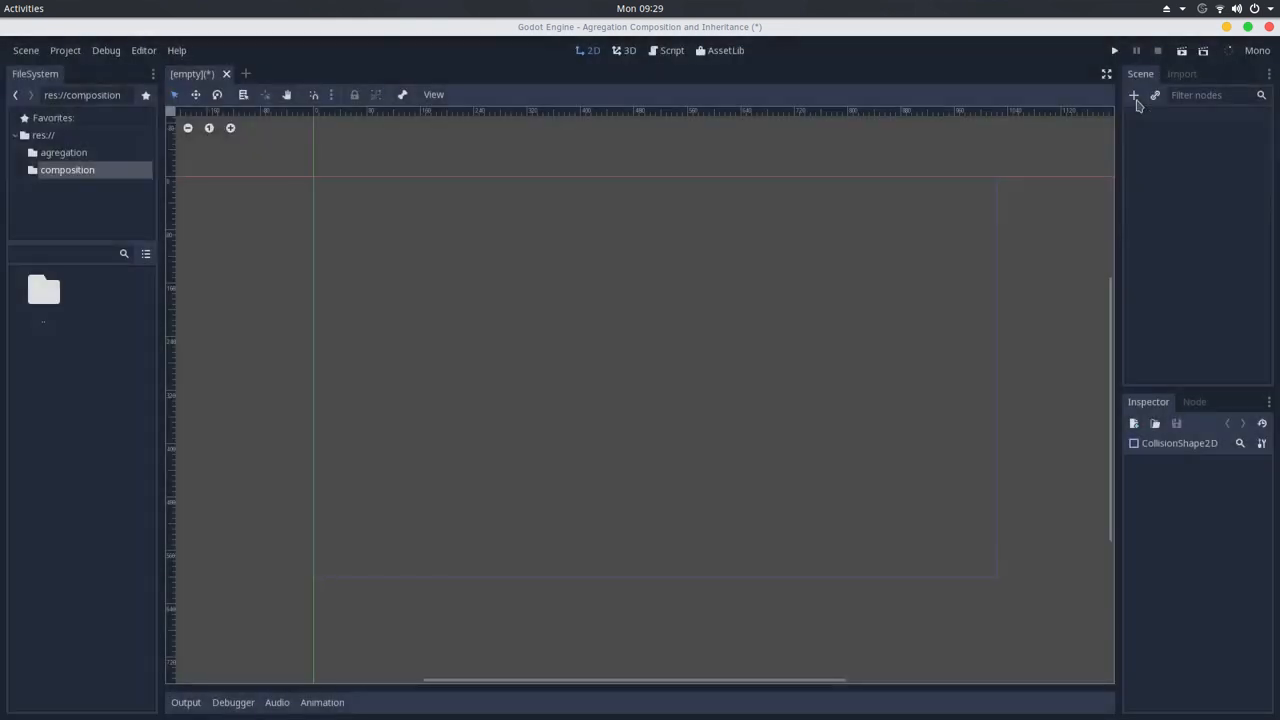
# Step: Create a KinematicBody2D root and read its configuration warning
pyautogui.click(1134, 95)
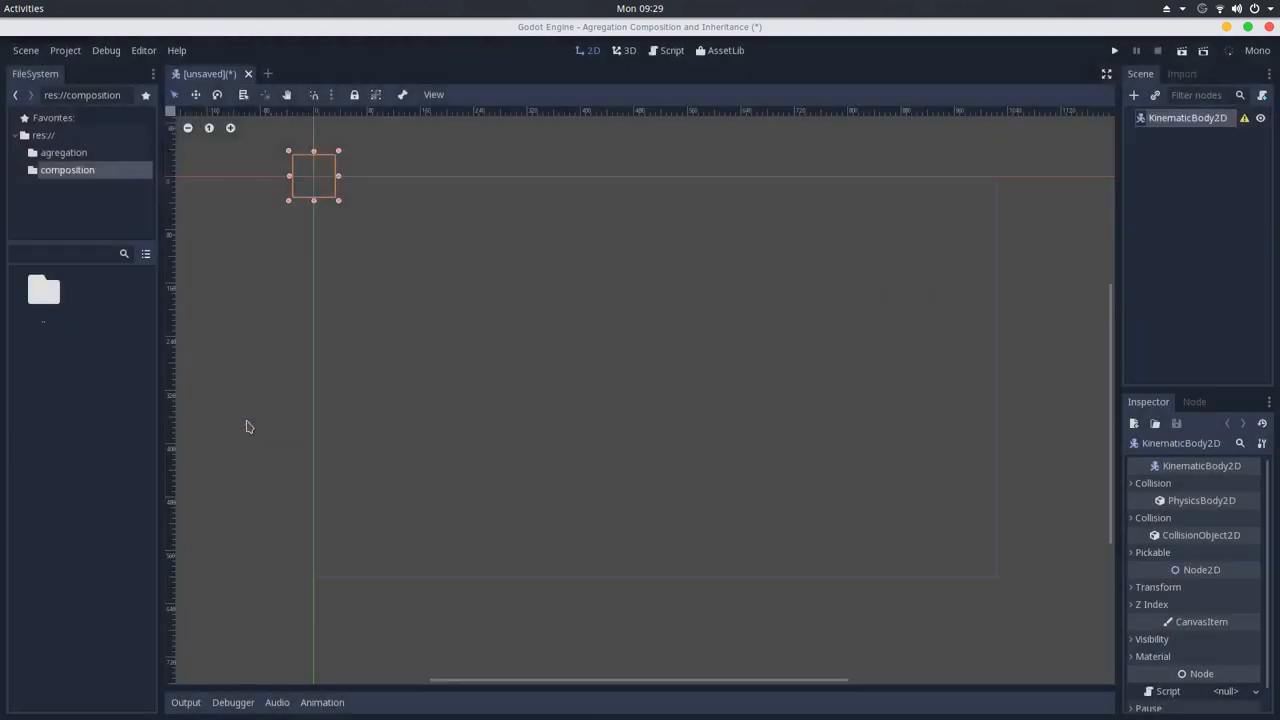
pyautogui.moveTo(1251, 132)
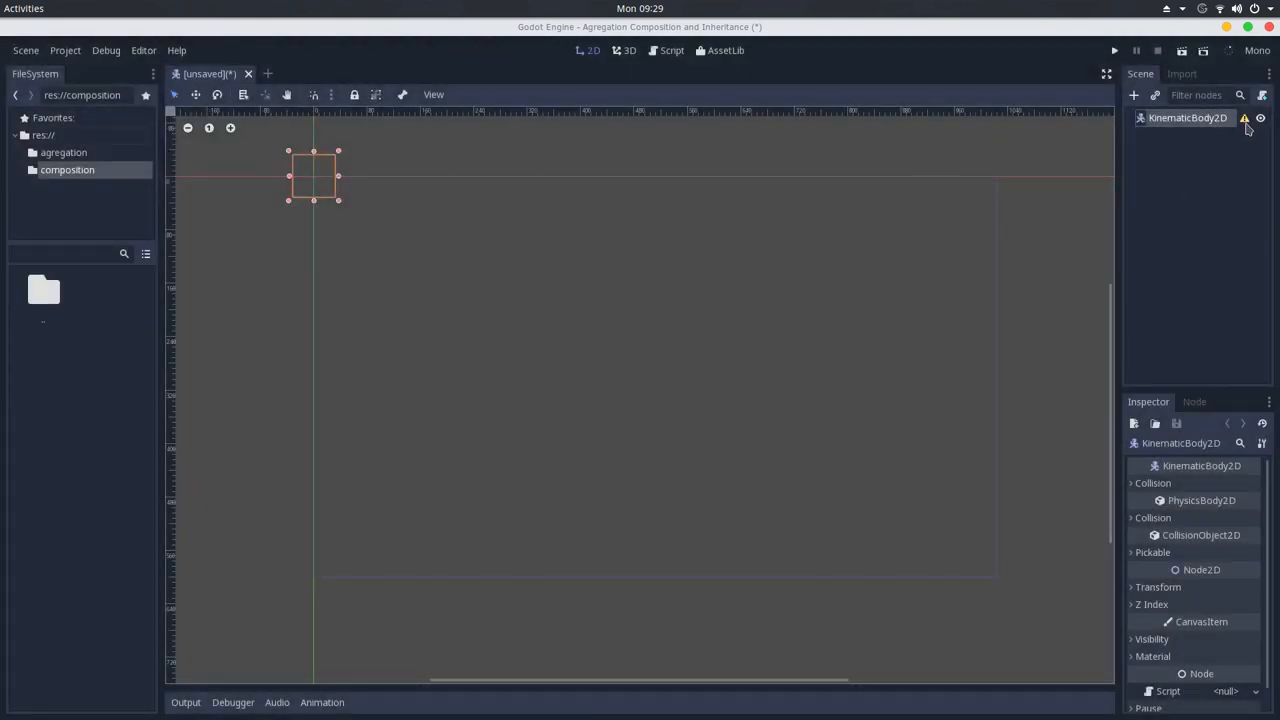
pyautogui.click(1246, 122)
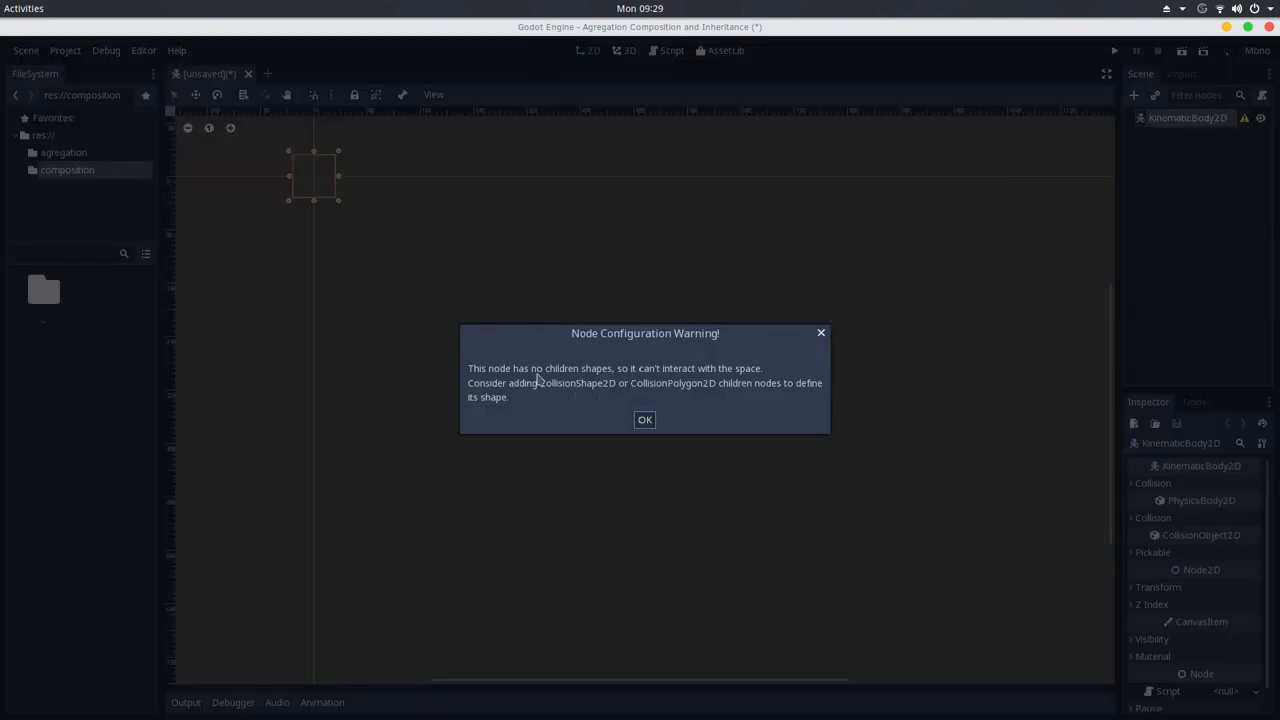
pyautogui.moveTo(656, 384)
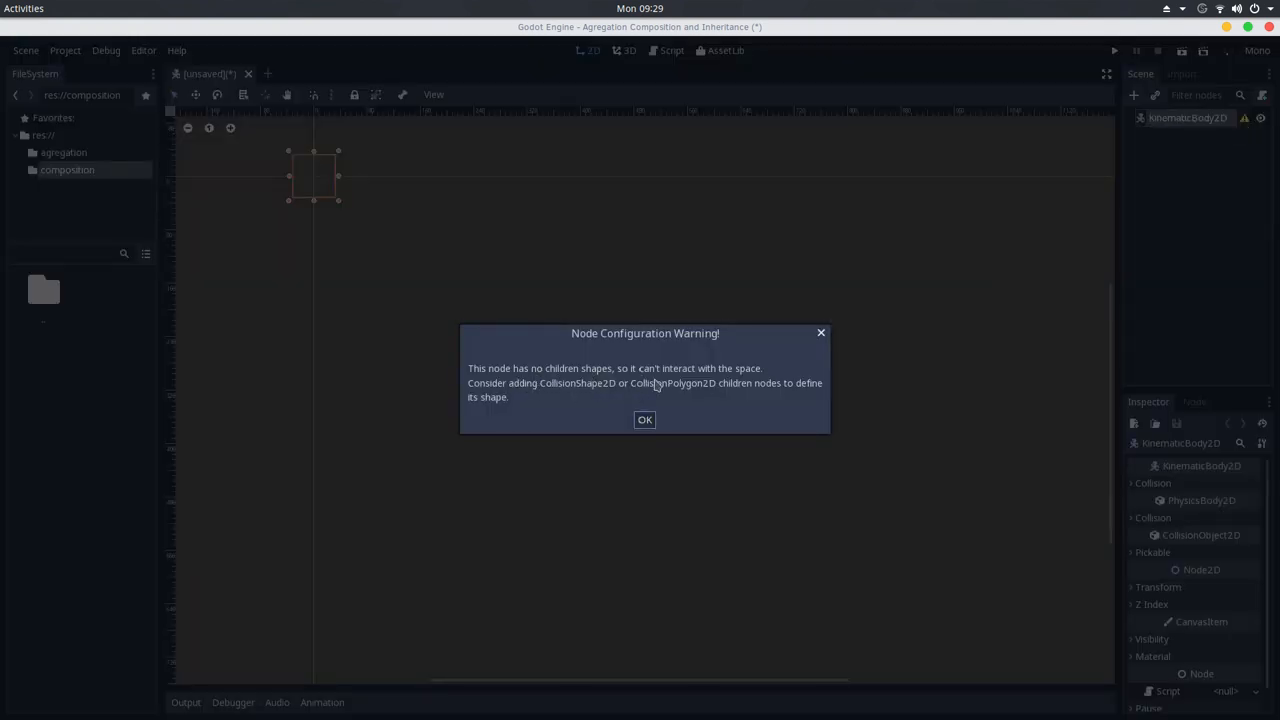
pyautogui.click(644, 419)
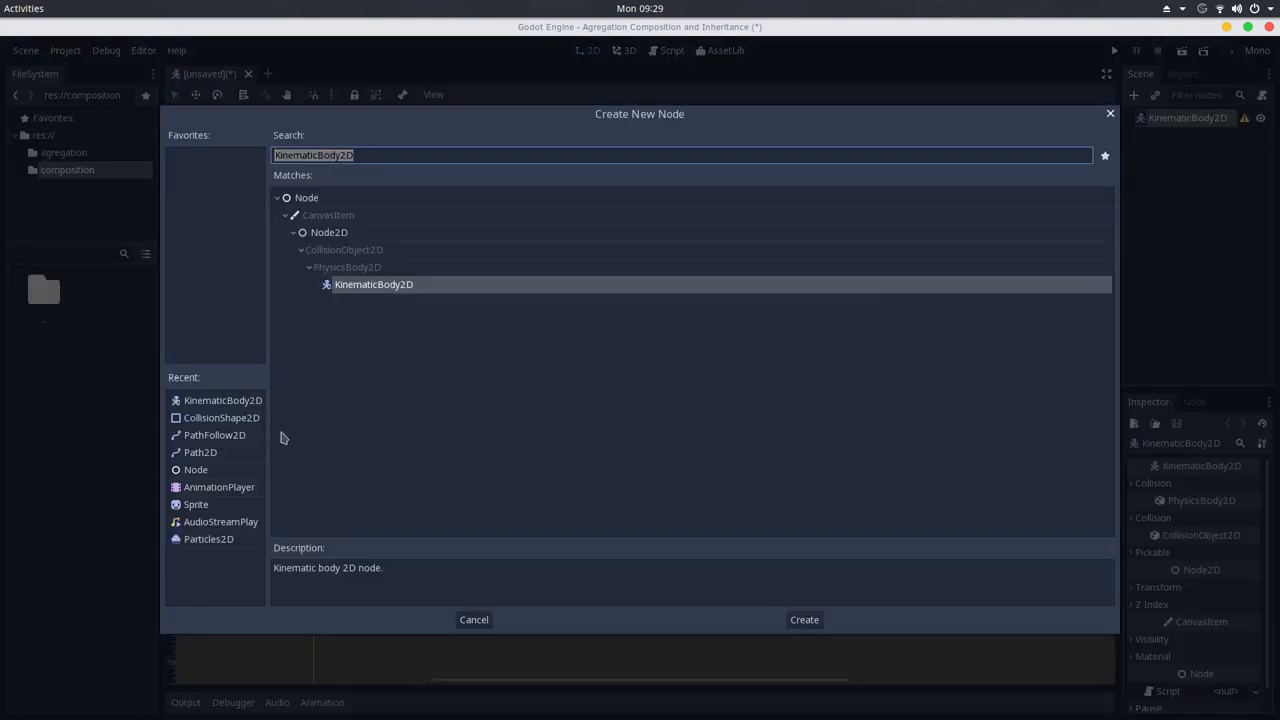
# Step: Add a CollisionShape2D child and read its missing-shape warning
pyautogui.click(804, 619)
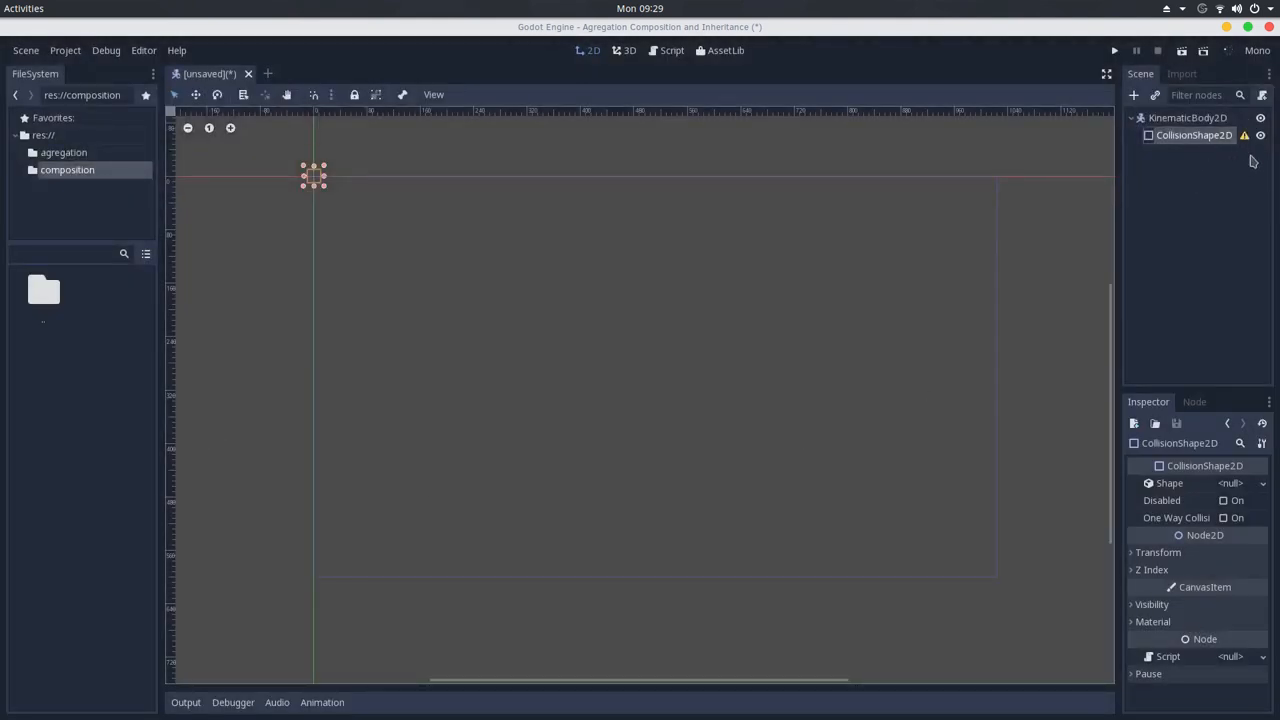
pyautogui.moveTo(1244, 142)
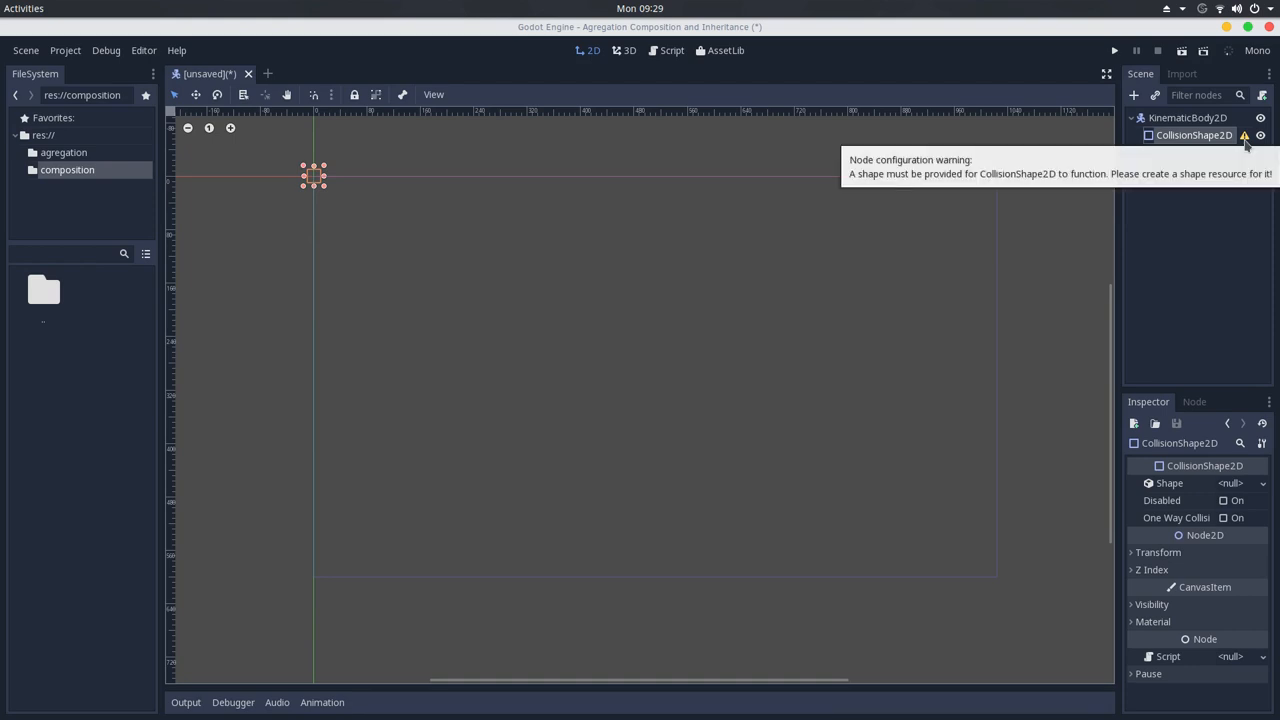
pyautogui.click(1246, 138)
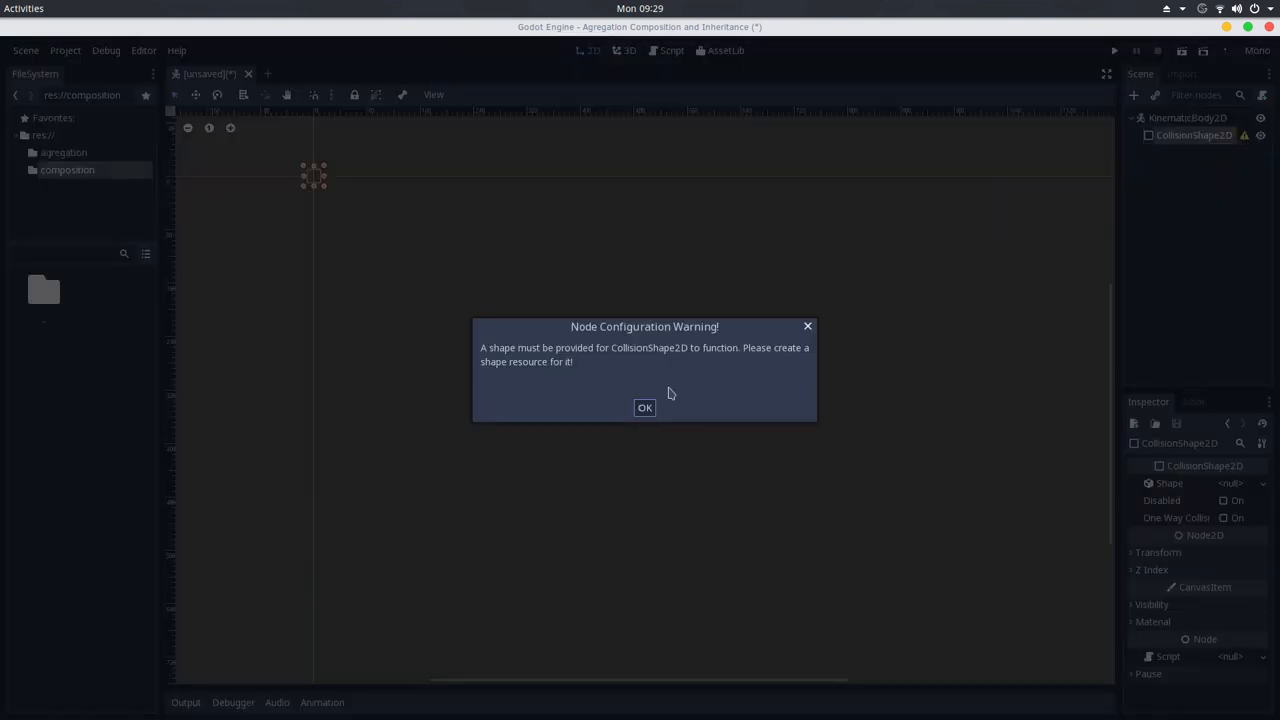
pyautogui.moveTo(679, 360)
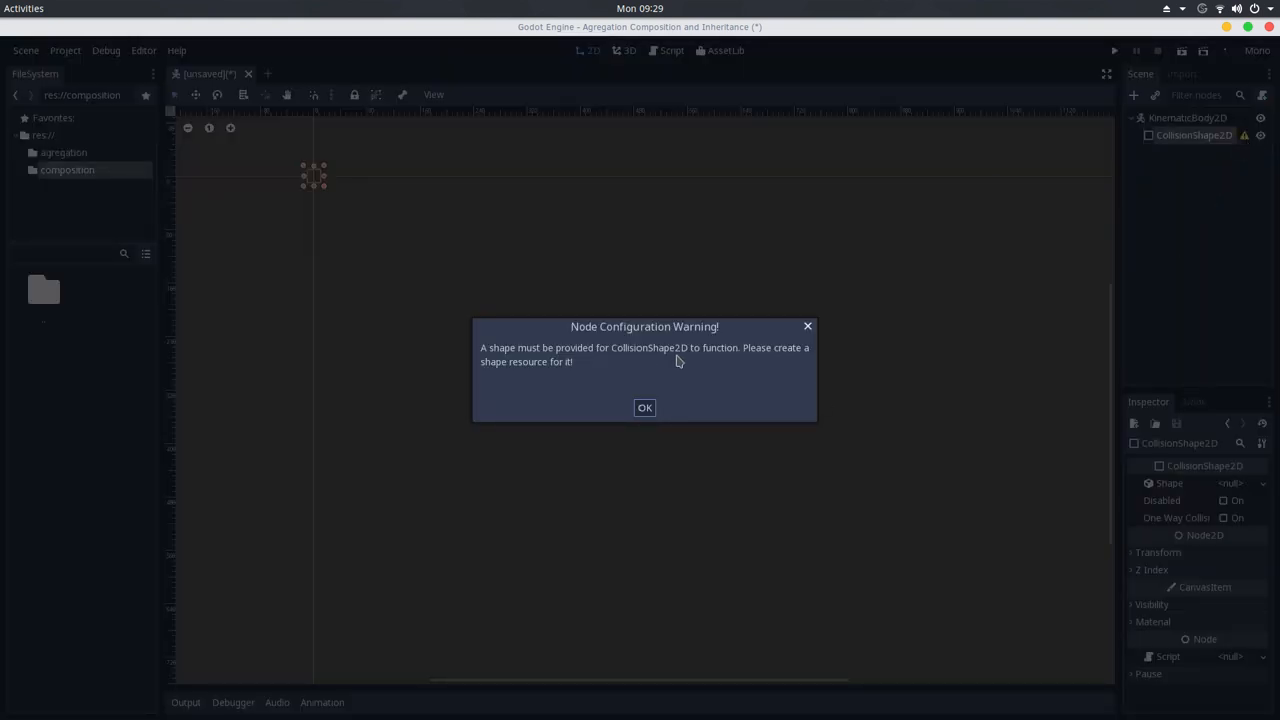
pyautogui.click(644, 408)
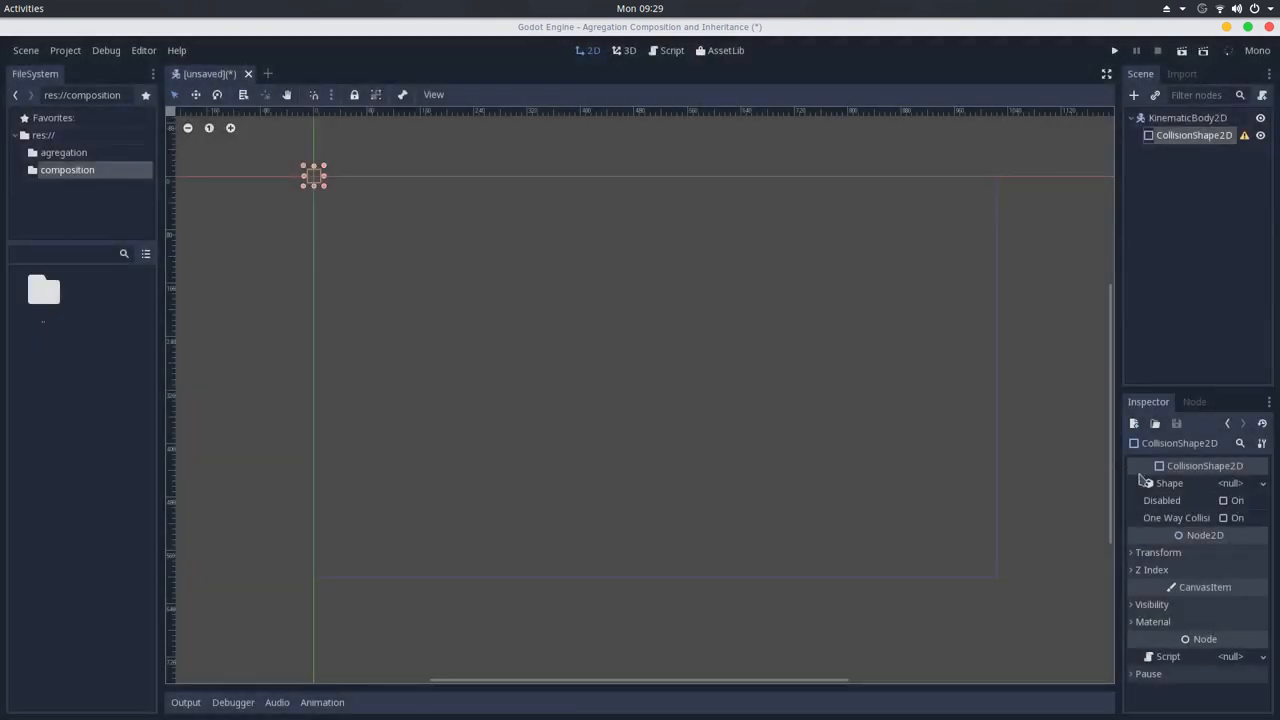
# Step: Give the CollisionShape2D a New CircleShape2D shape, then select the KinematicBody2D root
pyautogui.click(1245, 483)
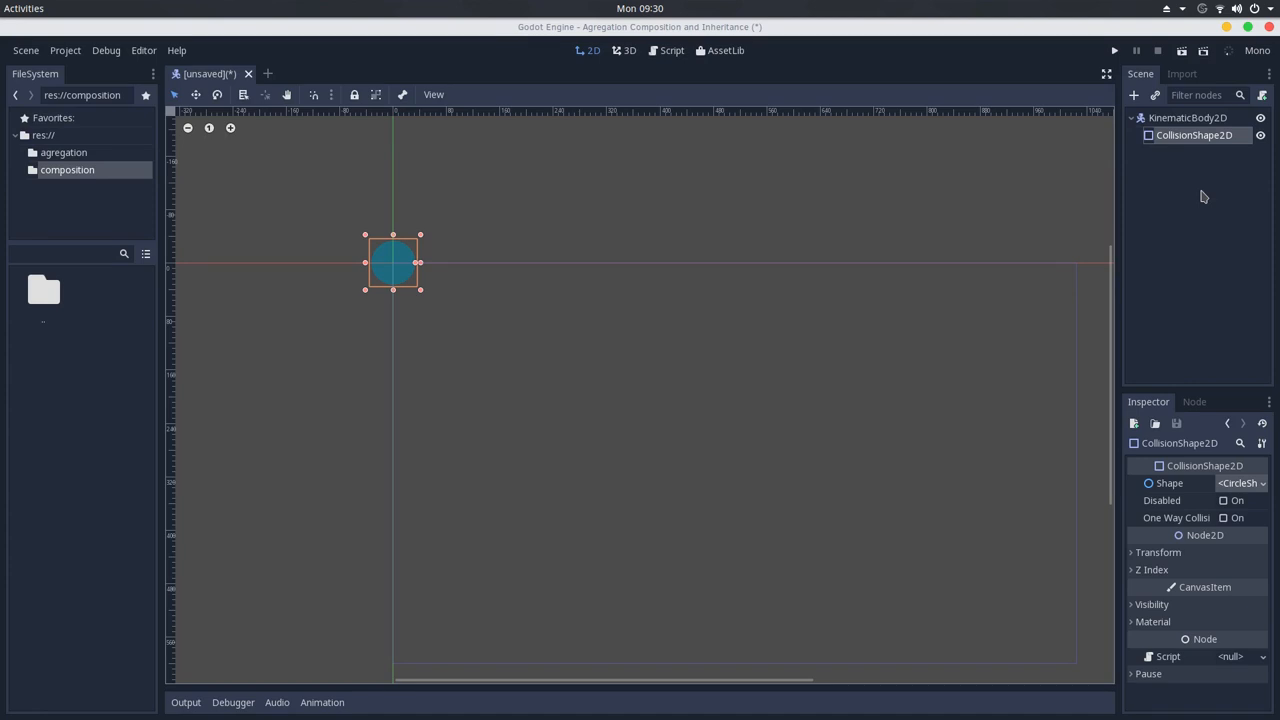
pyautogui.moveTo(1177, 178)
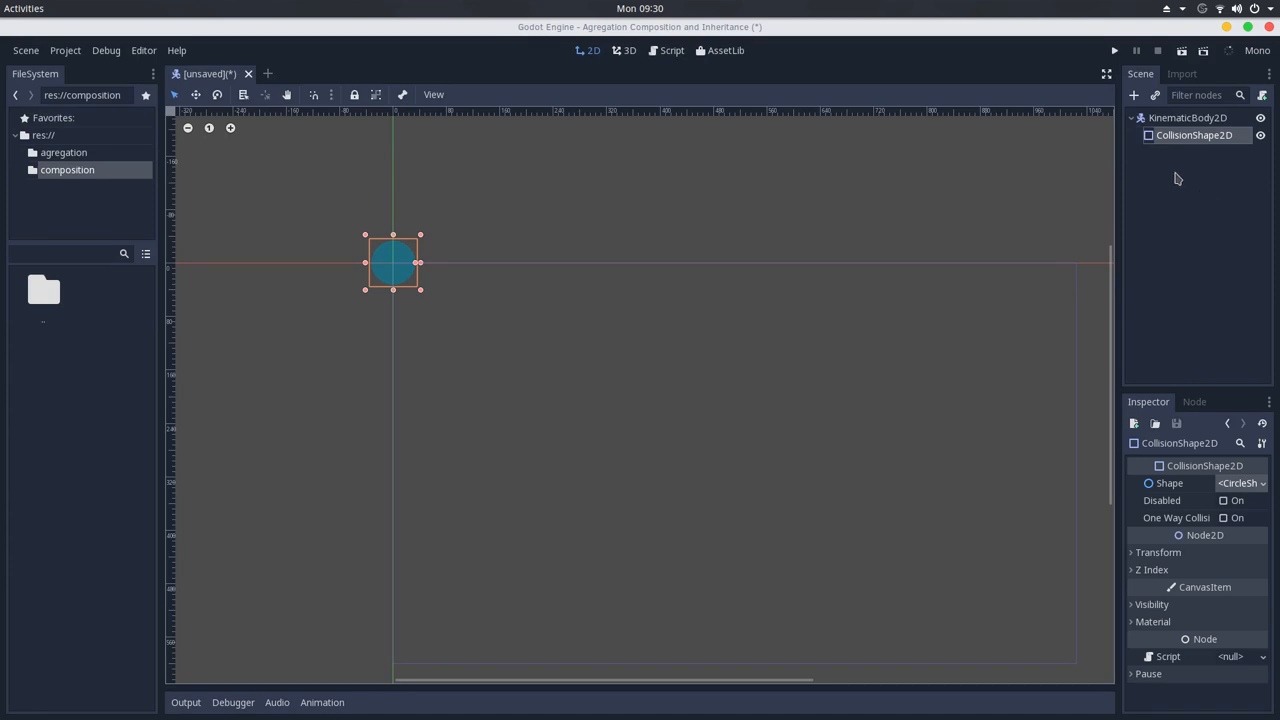
pyautogui.click(1178, 118)
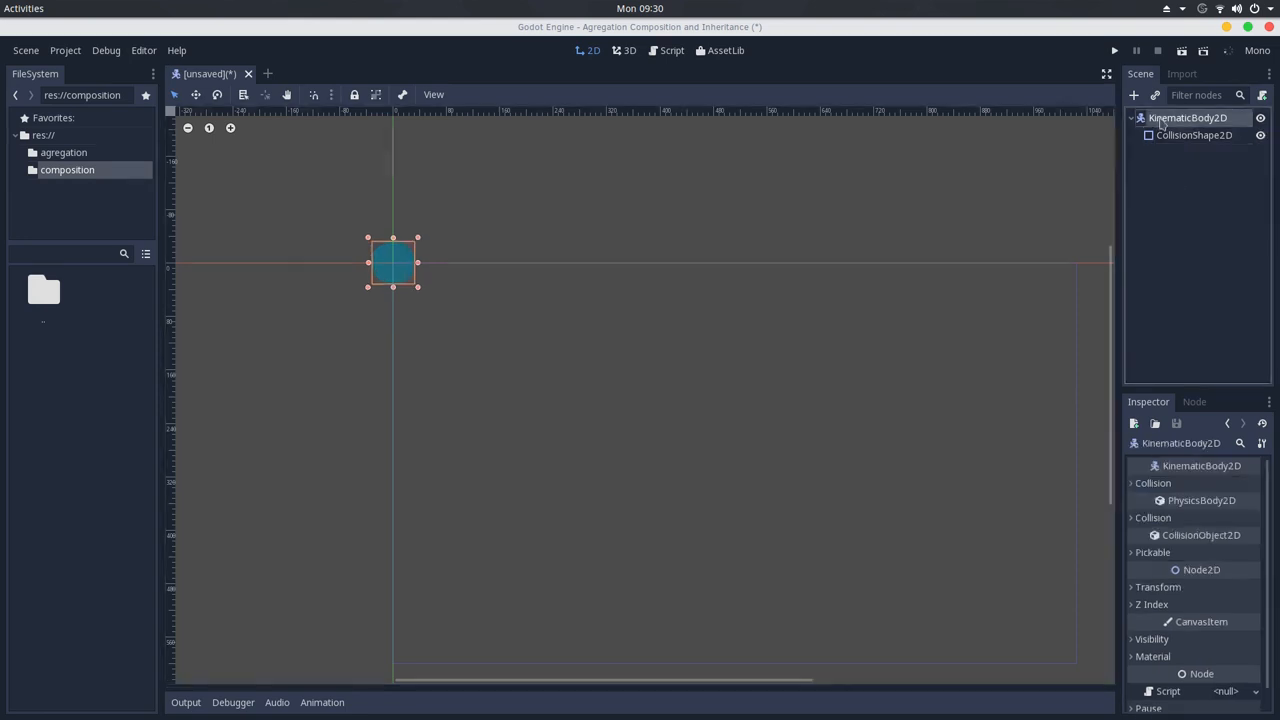
# Step: Delete the KinematicBody2D nodes, create a Sprite root, and pick AnimationPlayer as its child
pyautogui.press('Delete')
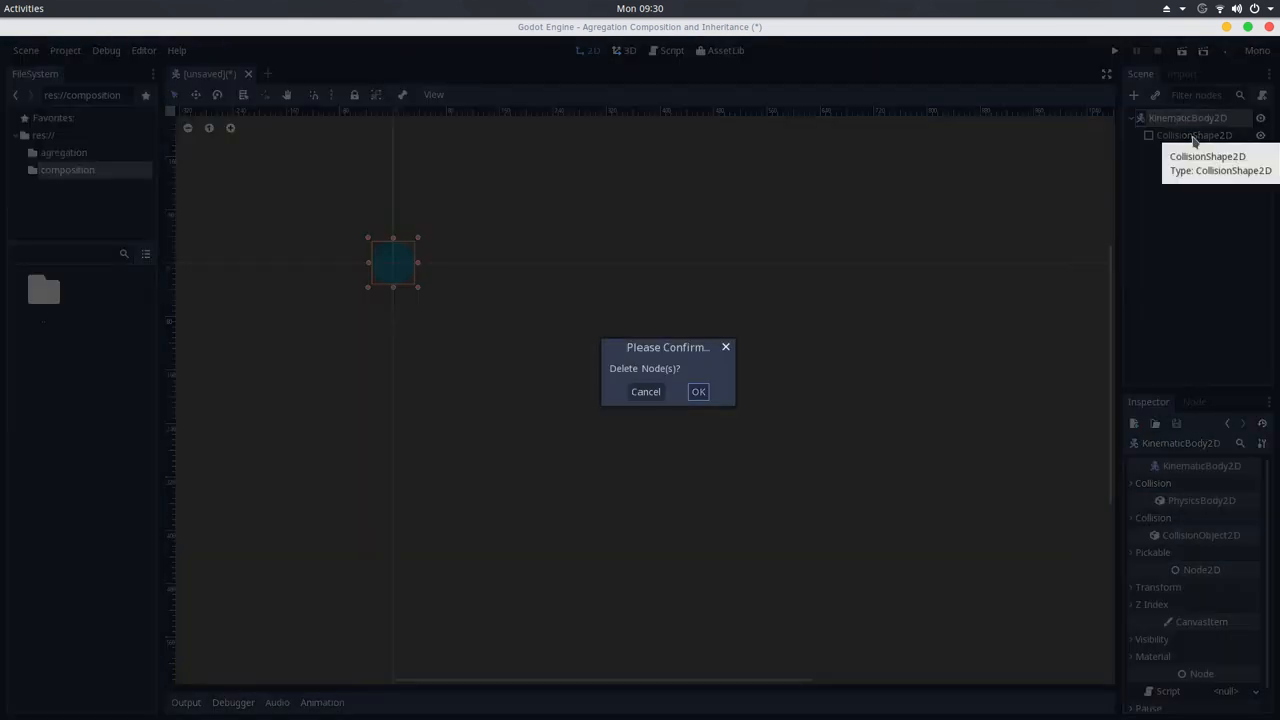
pyautogui.click(698, 391)
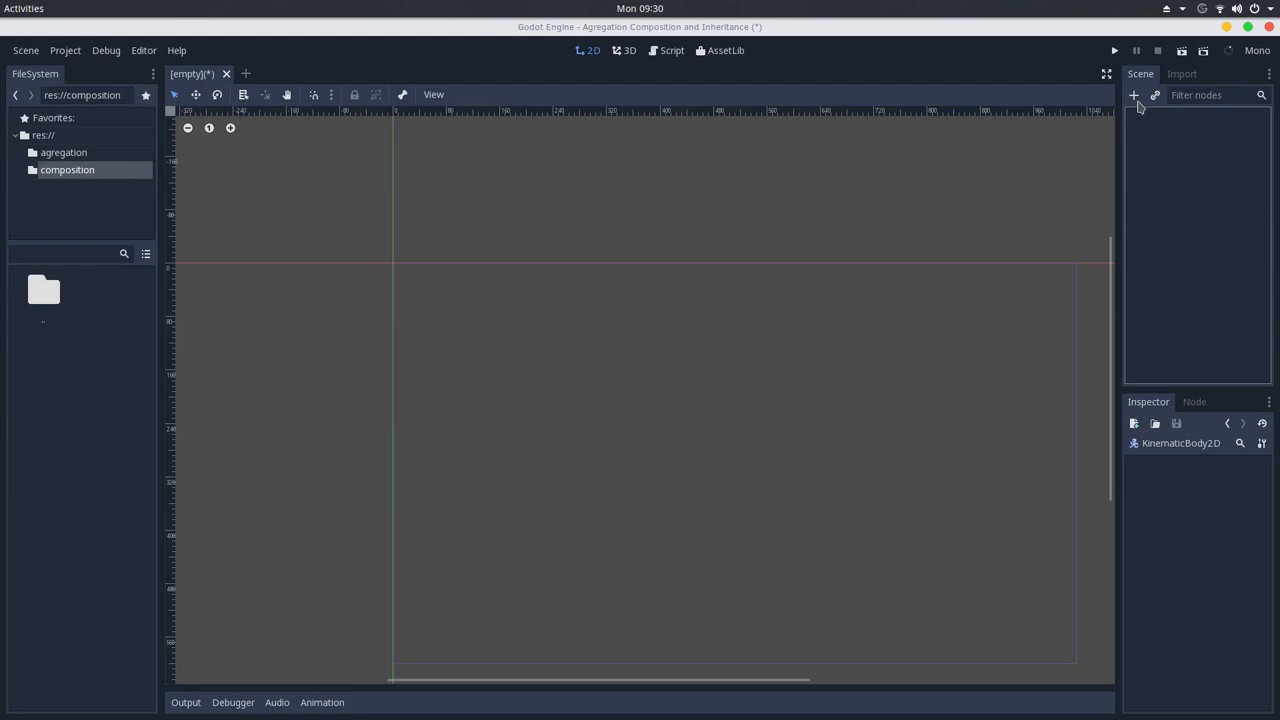
pyautogui.click(1133, 95)
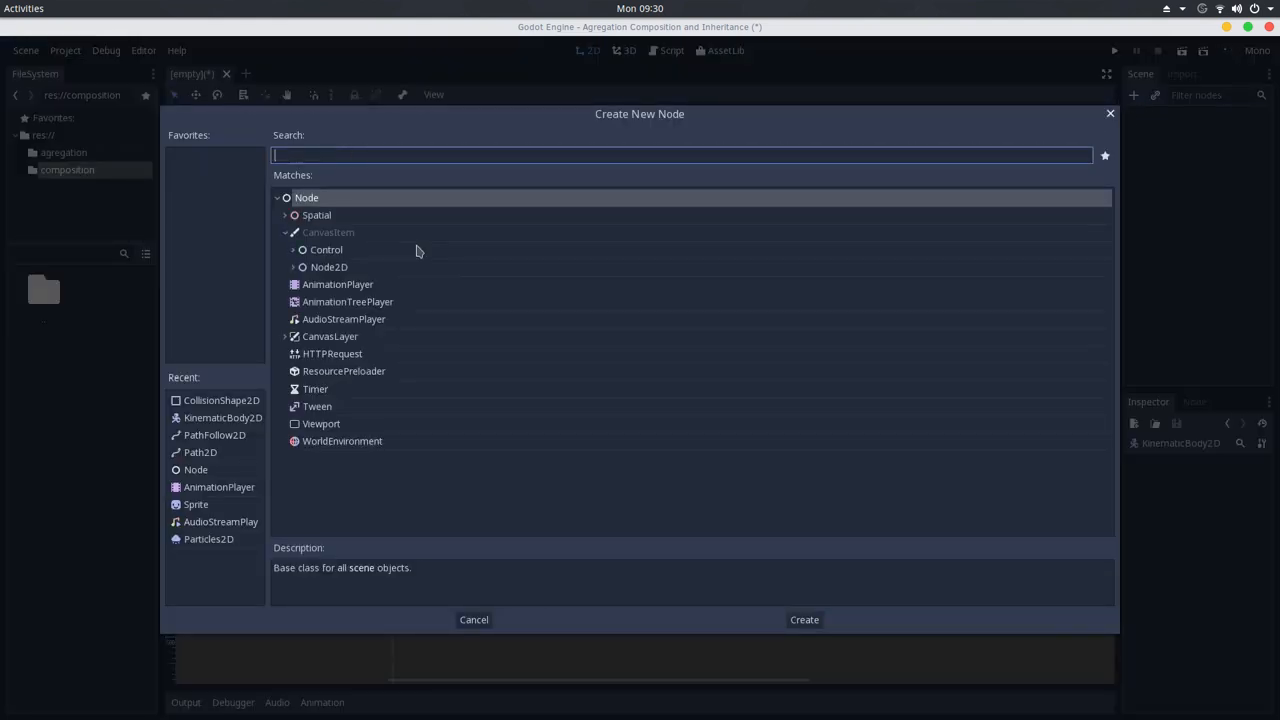
pyautogui.click(293, 266)
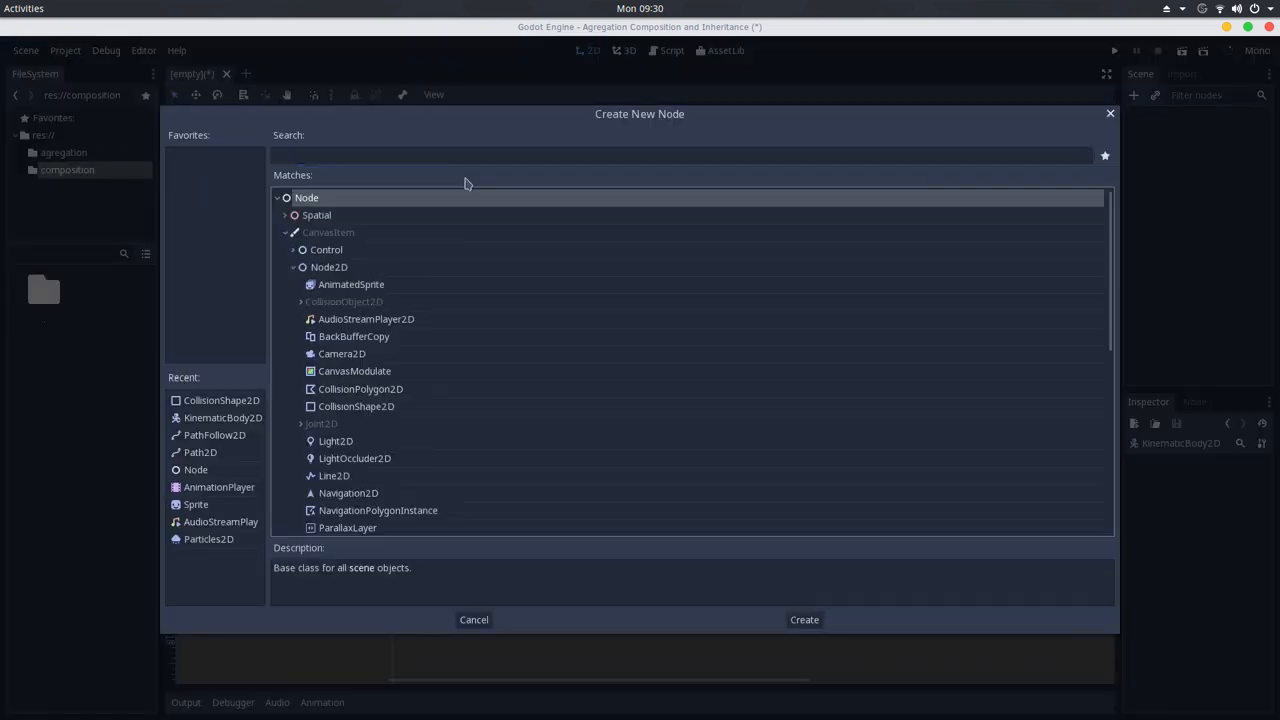
pyautogui.write('sprite')
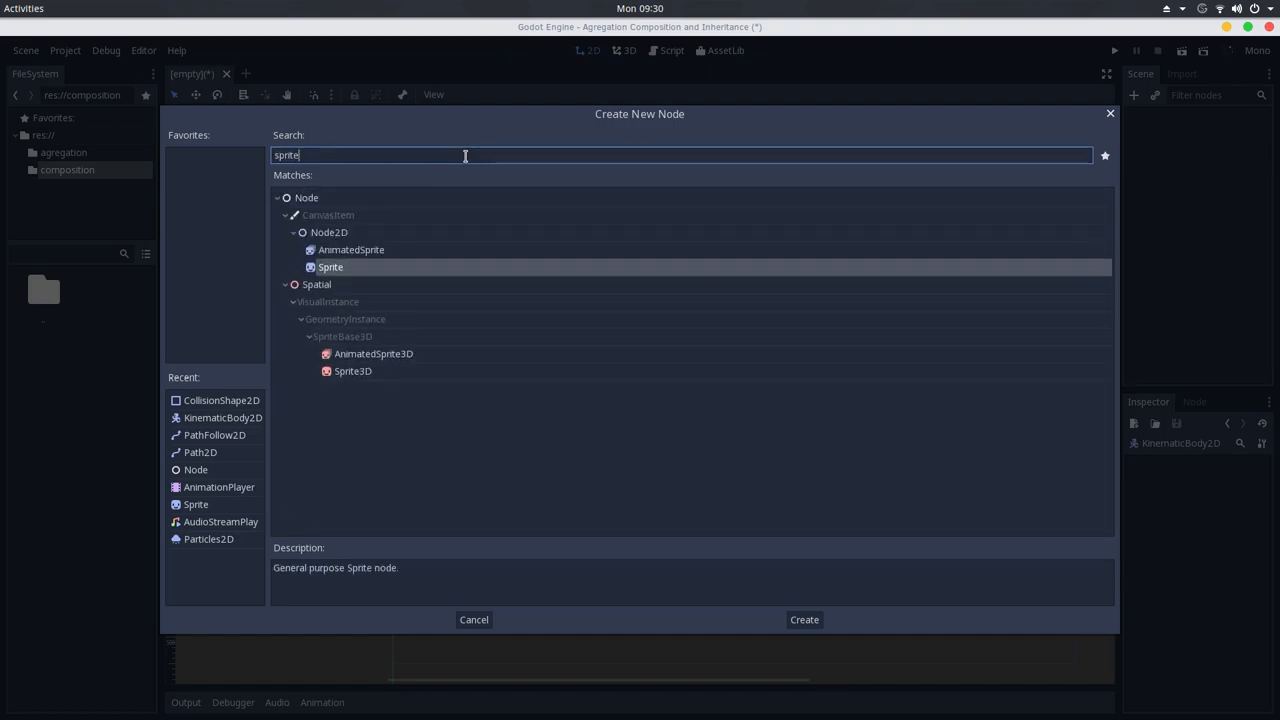
pyautogui.click(803, 619)
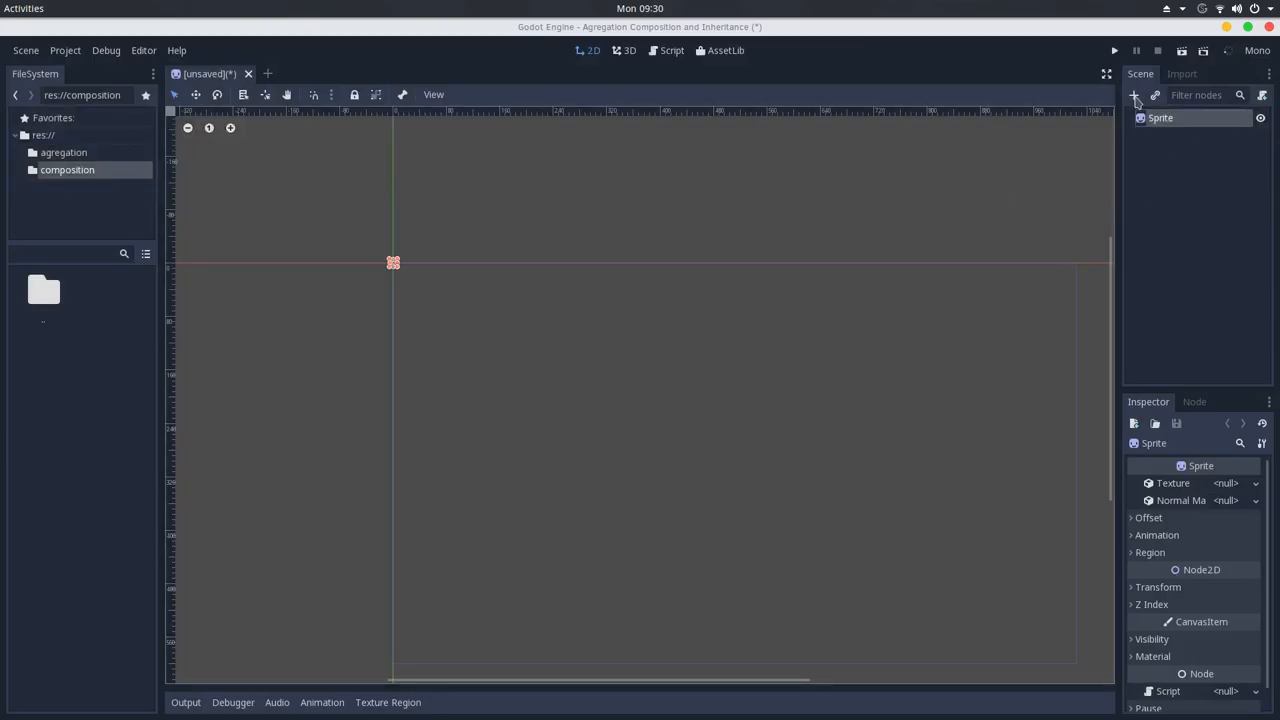
pyautogui.click(1134, 94)
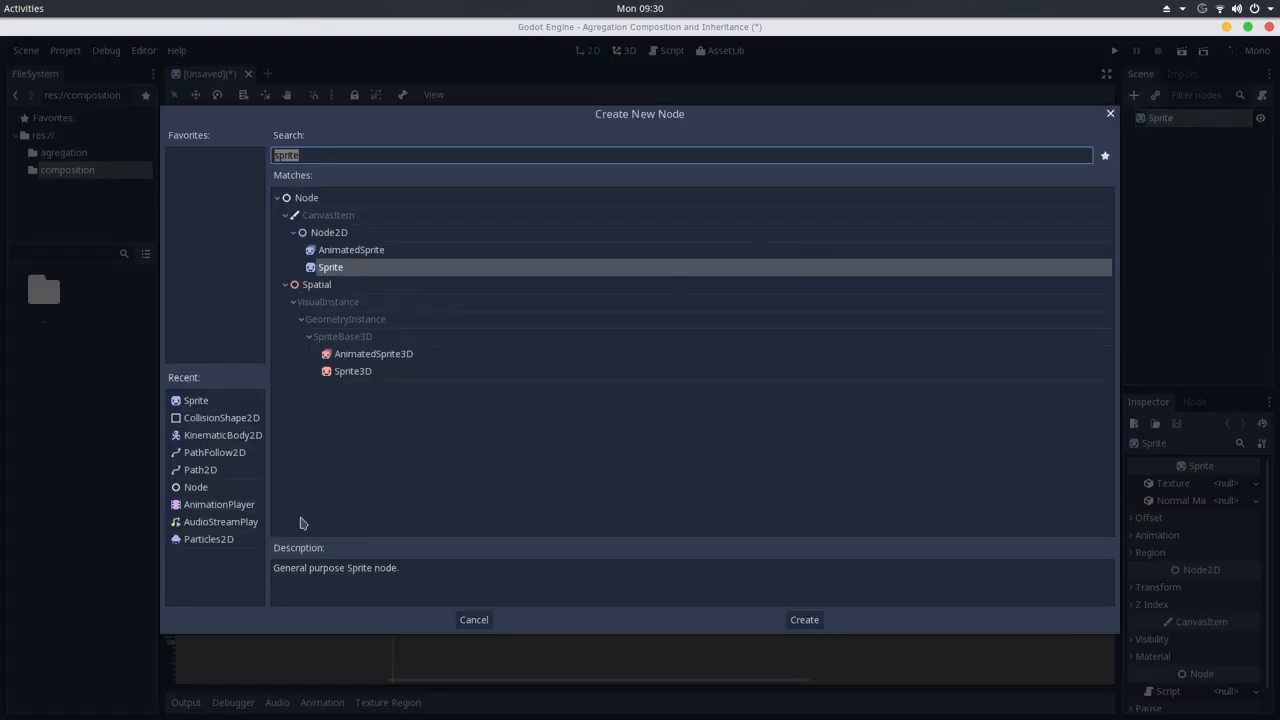
pyautogui.click(803, 619)
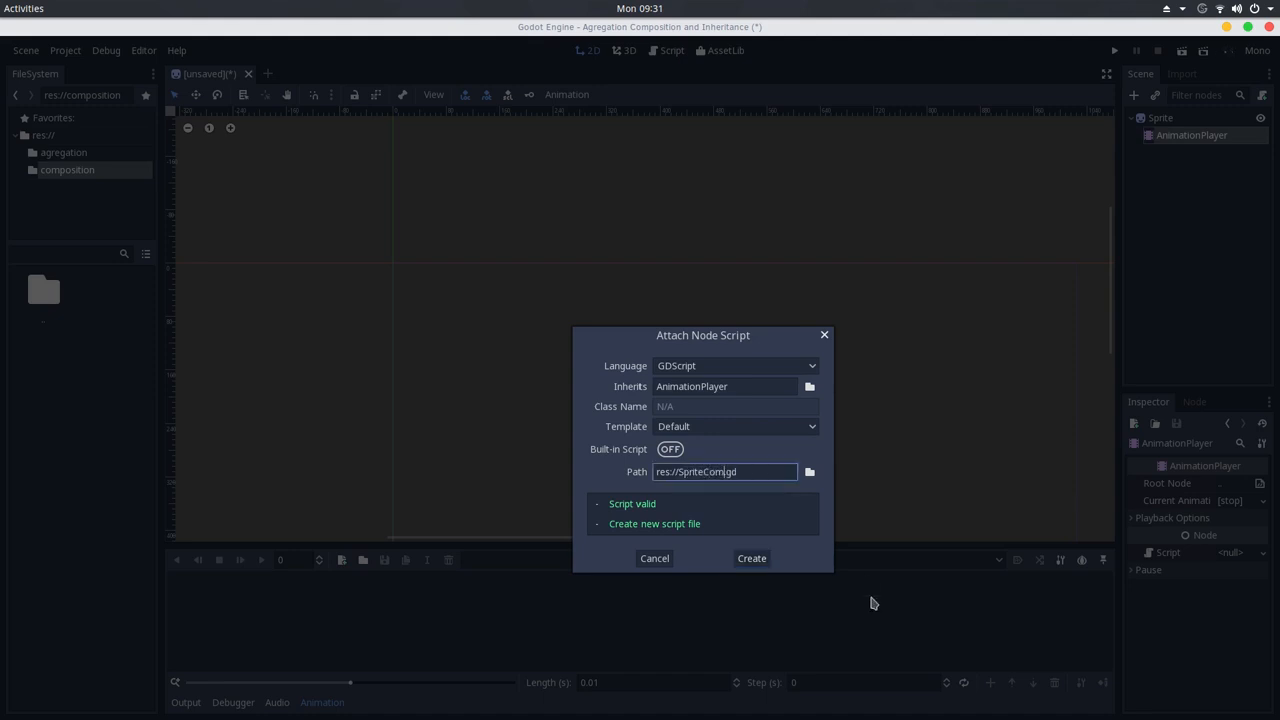
# Step: Create the AnimationPlayer child and attach a new SpriteComponent.gd script extending AnimationPlayer
pyautogui.click(751, 558)
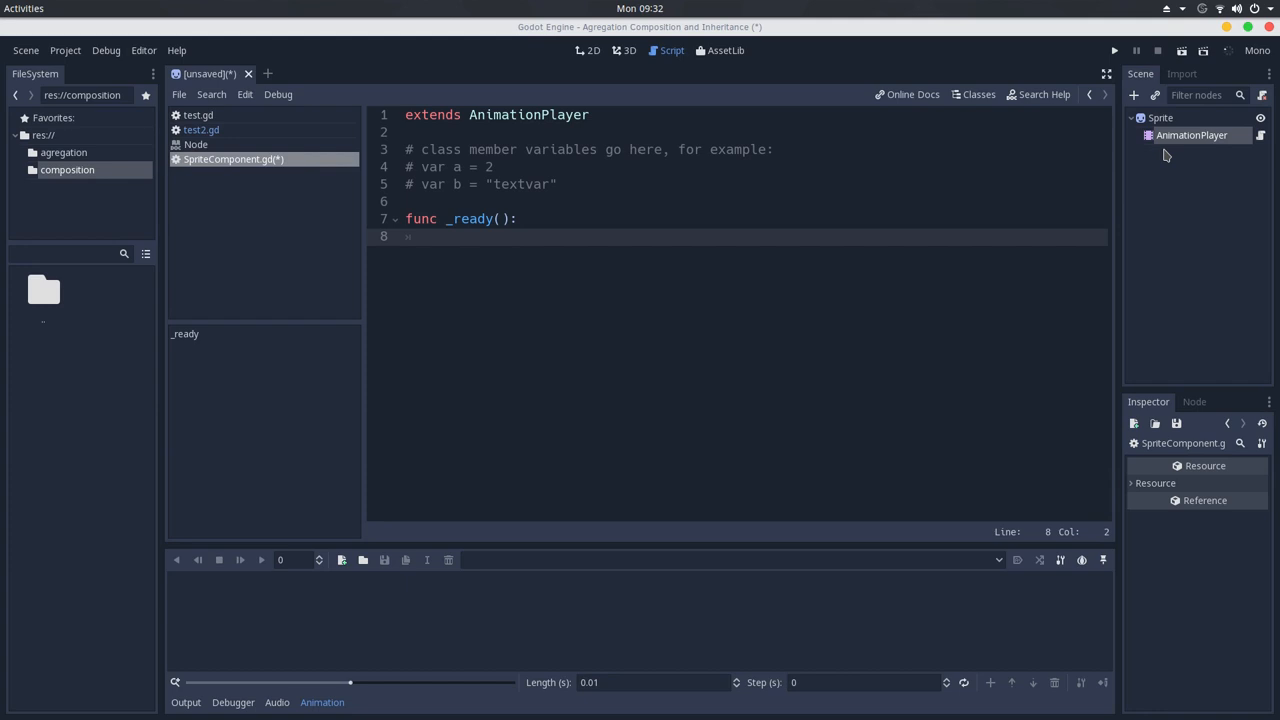
# Step: Write 'if not get_parent() is Sprite:' at the start of _ready
pyautogui.click(437, 237)
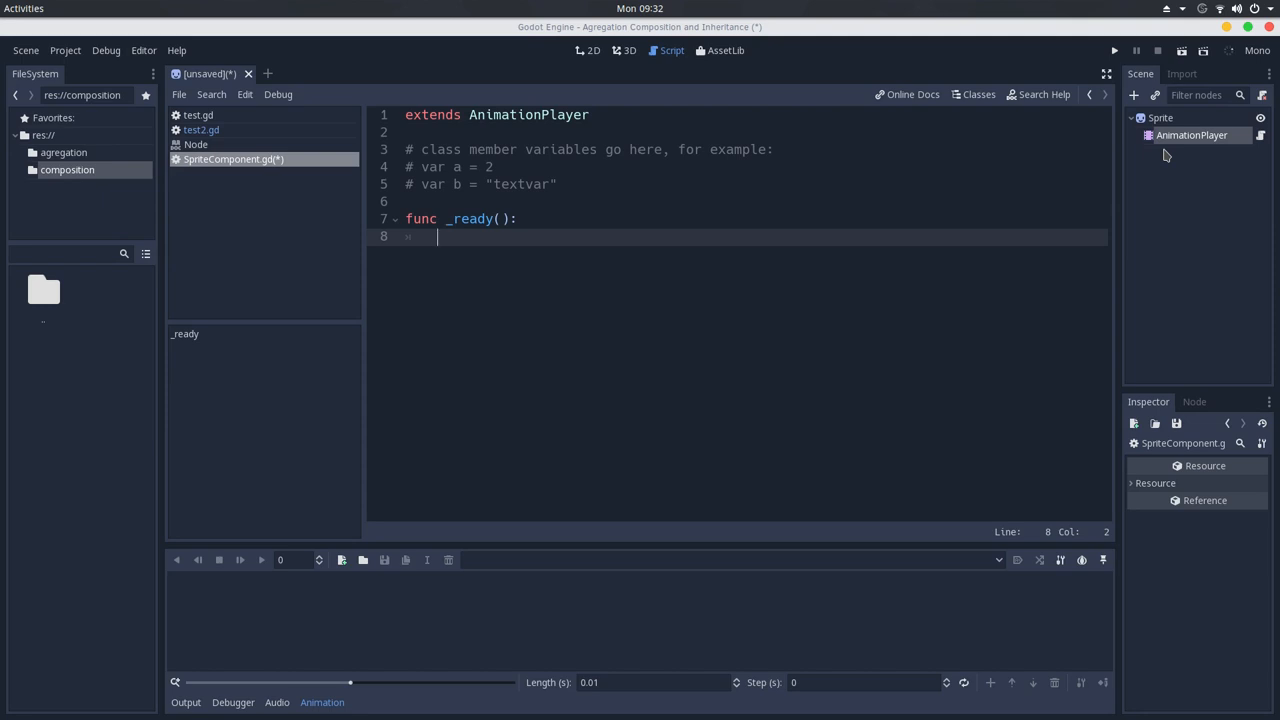
pyautogui.write('if get_pa')
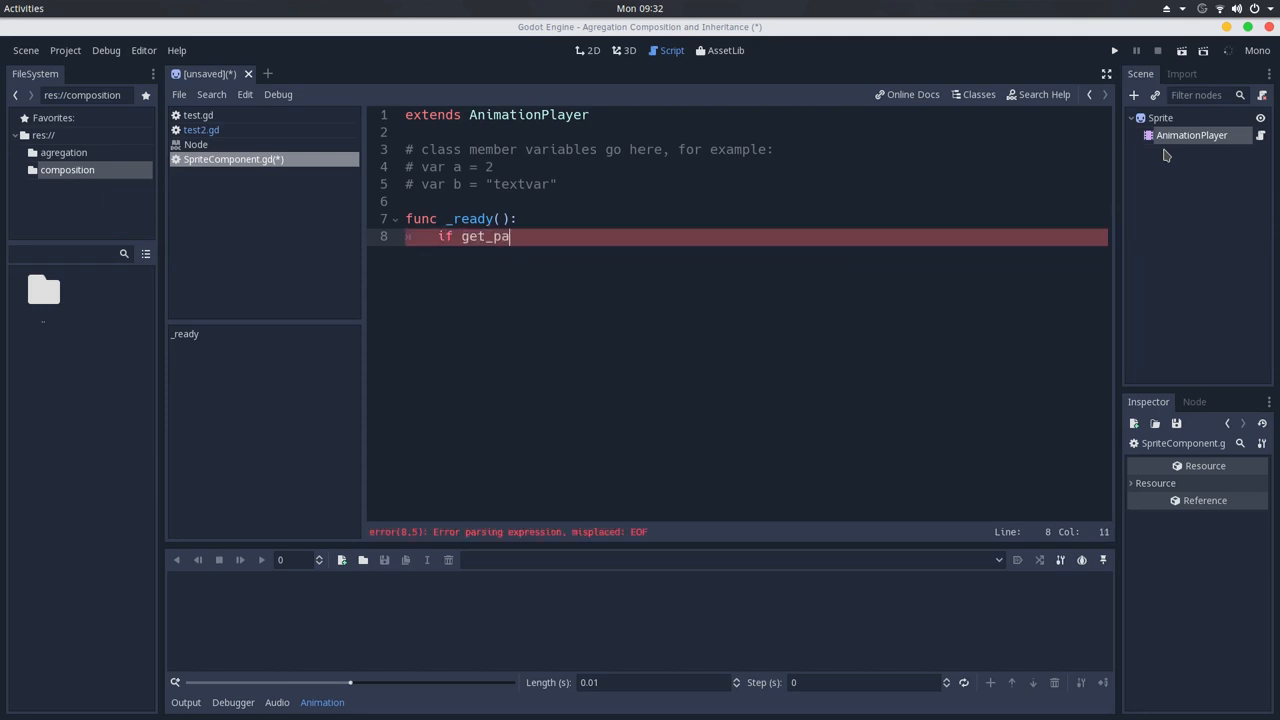
pyautogui.write('rent() is S')
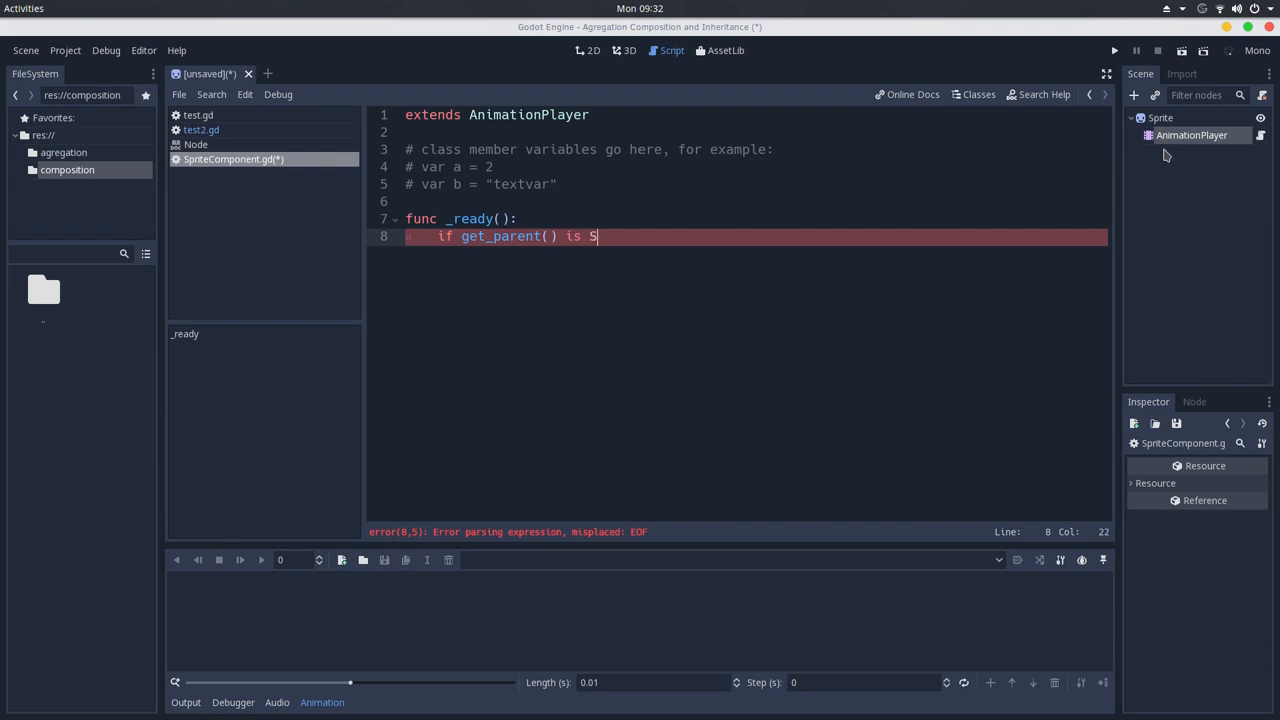
pyautogui.write('prite:')
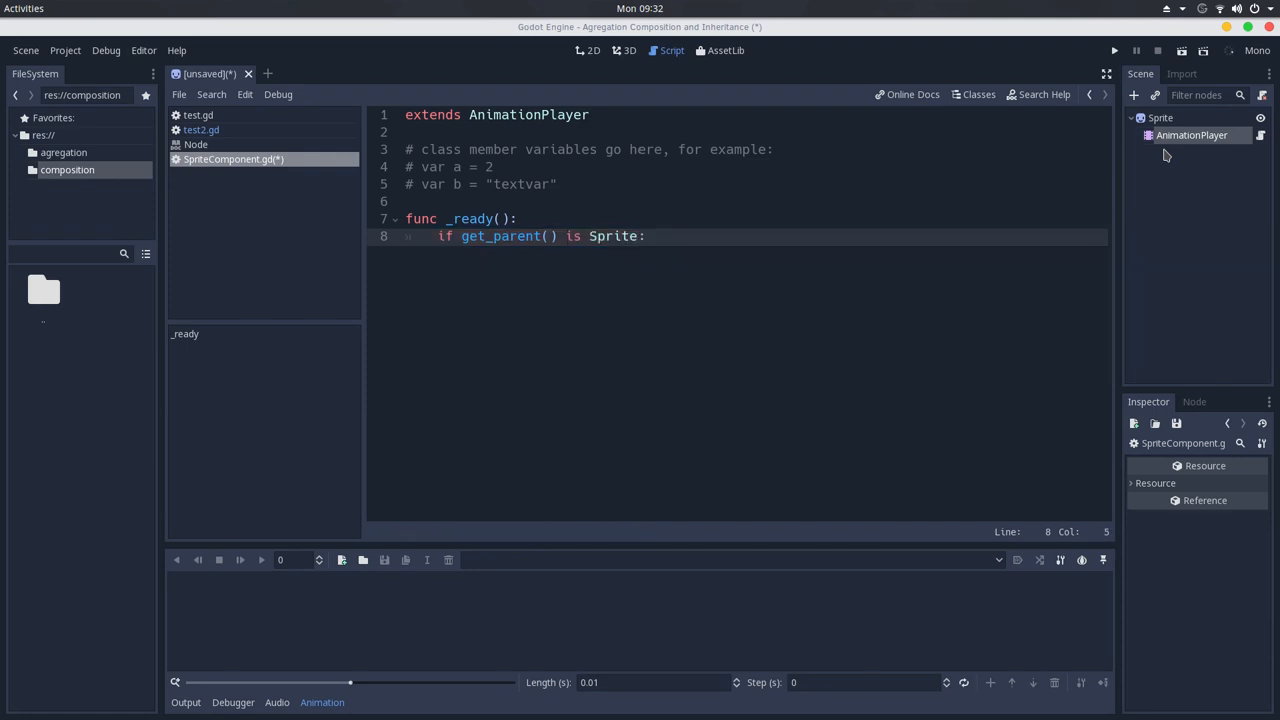
pyautogui.write('not')
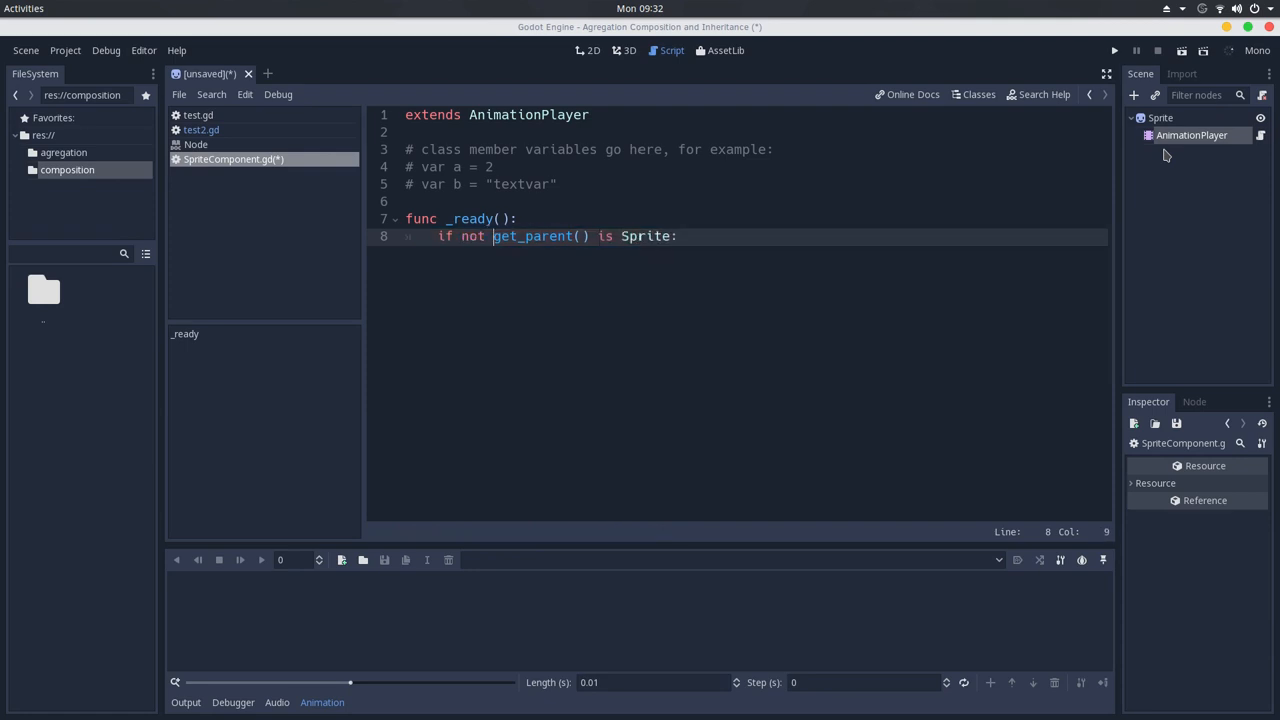
pyautogui.write('q')
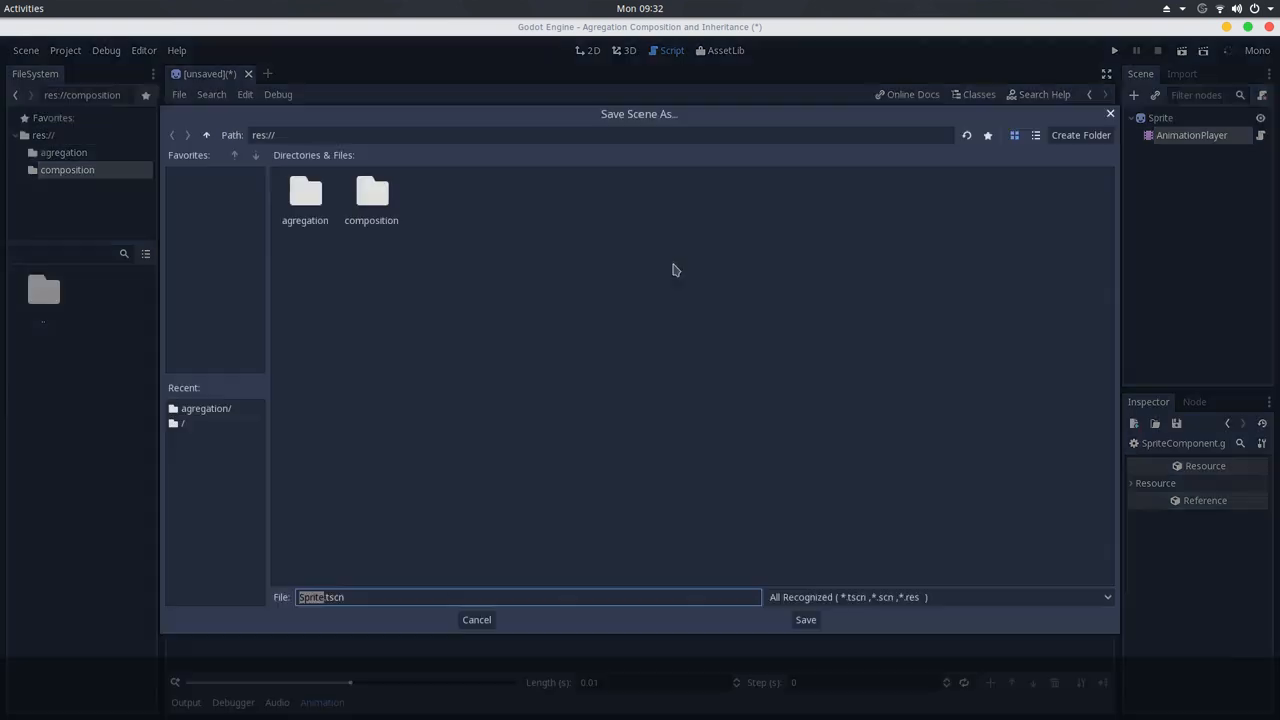
# Step: Save the scene as Sprite.tscn in the composition folder and run it
pyautogui.doubleClick(370, 190)
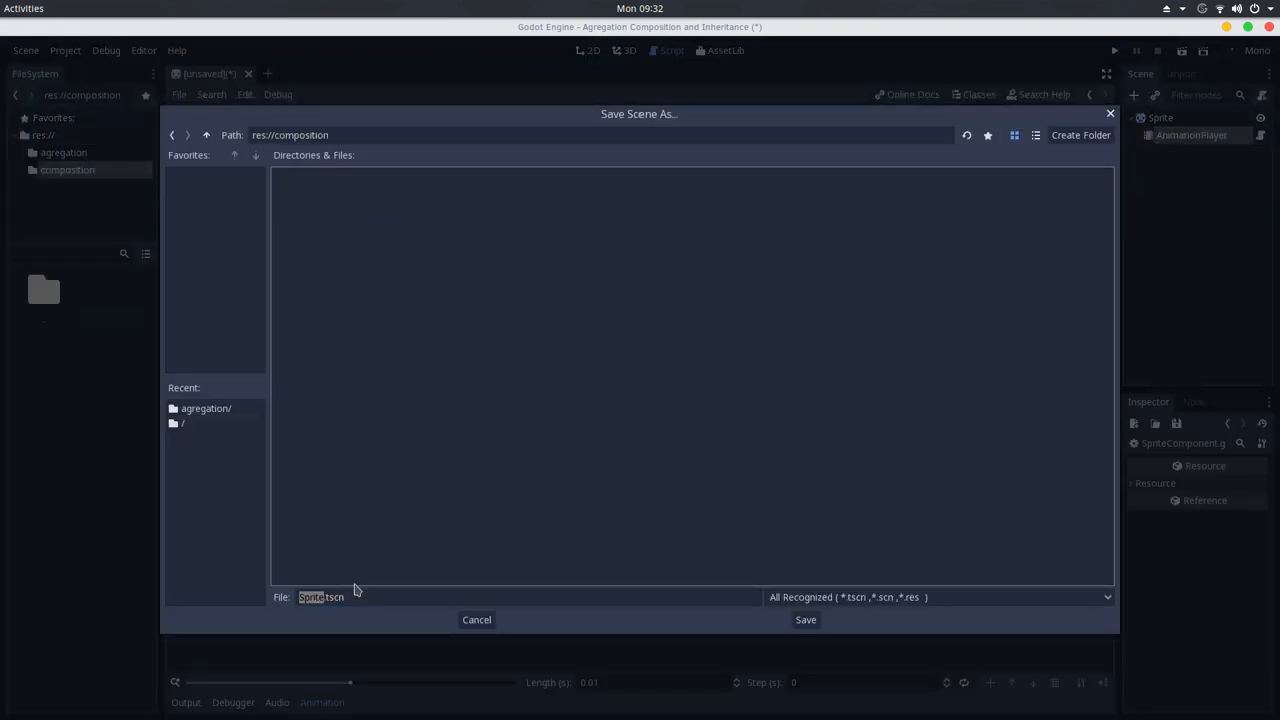
pyautogui.click(805, 620)
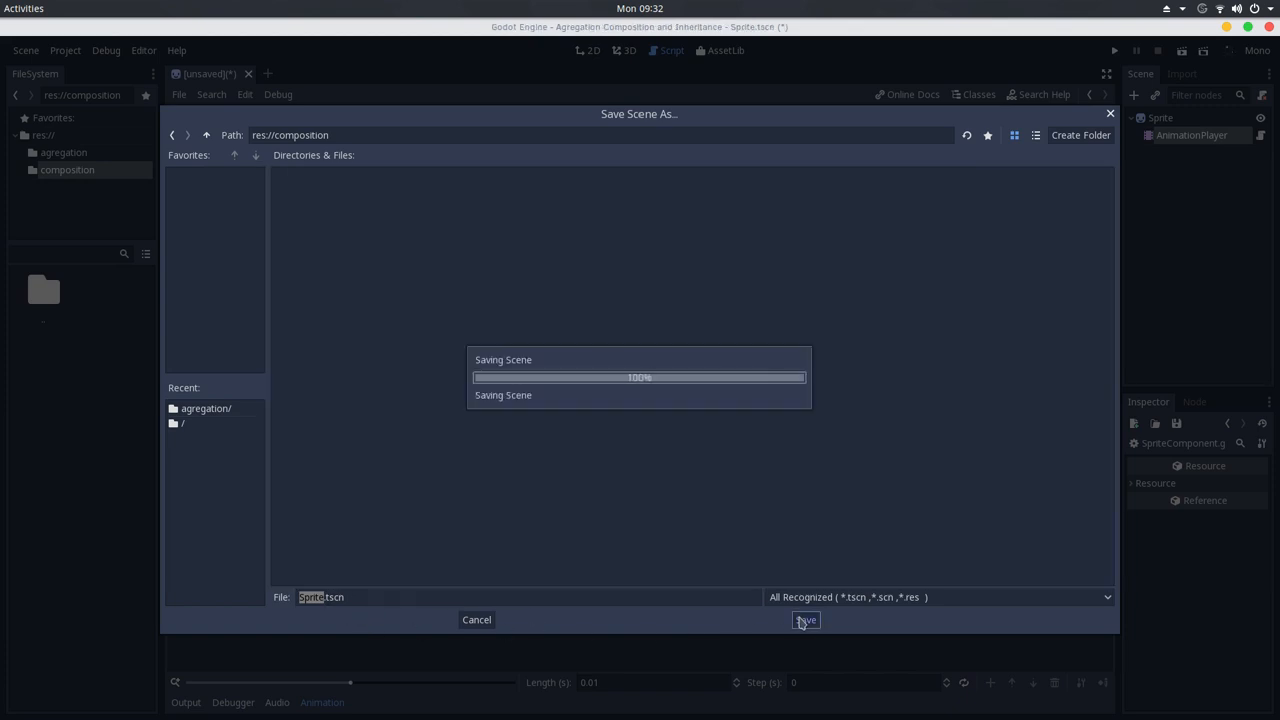
pyautogui.click(801, 620)
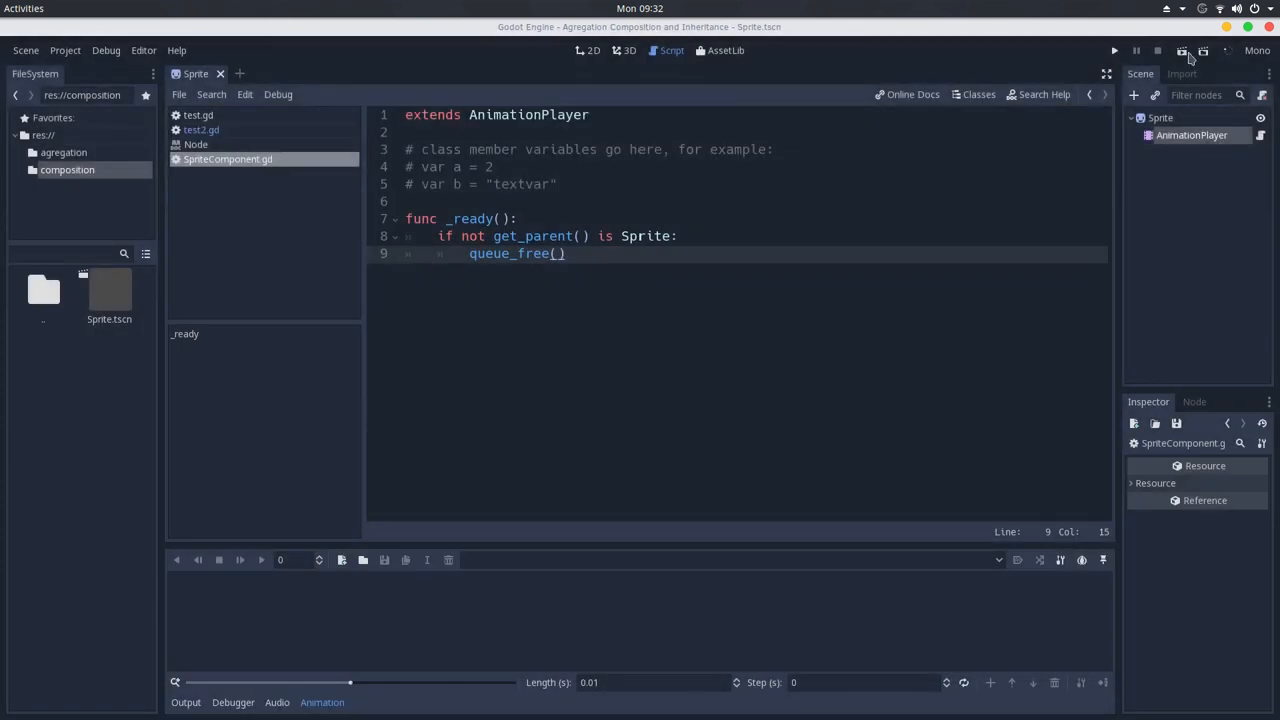
pyautogui.click(1106, 50)
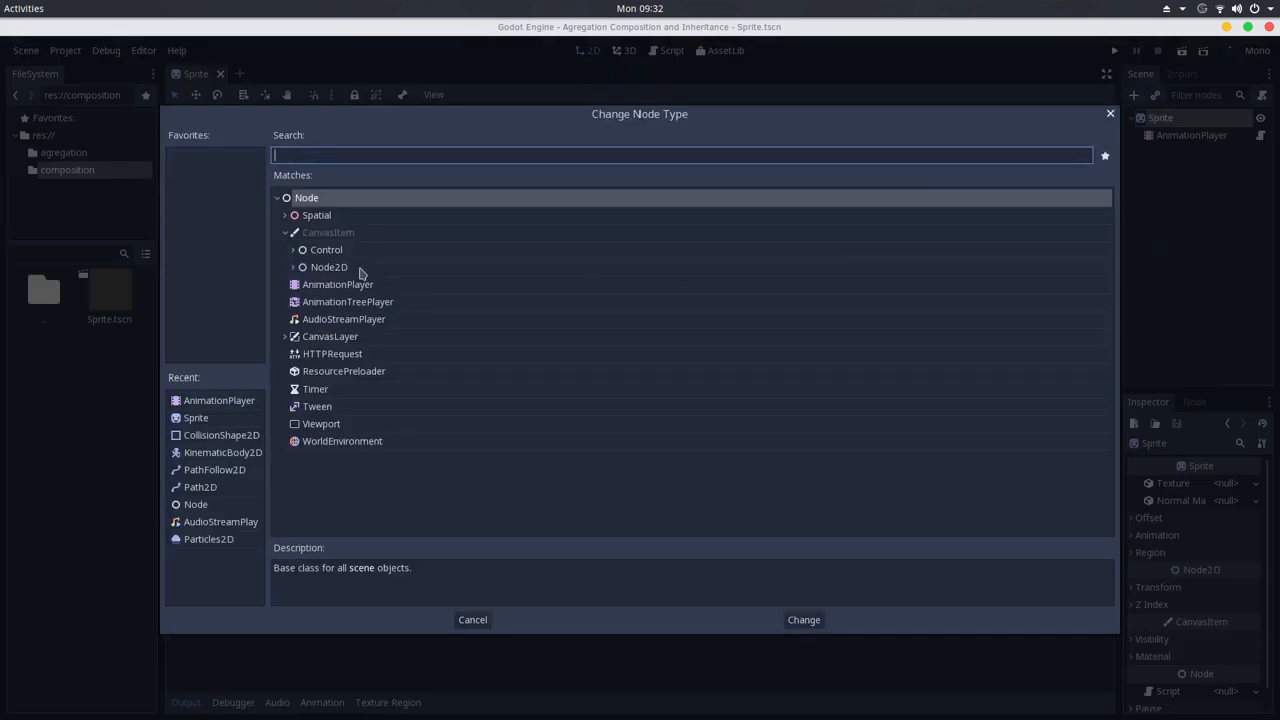
# Step: Change the root node's type to Node and run the scene again
pyautogui.click(803, 619)
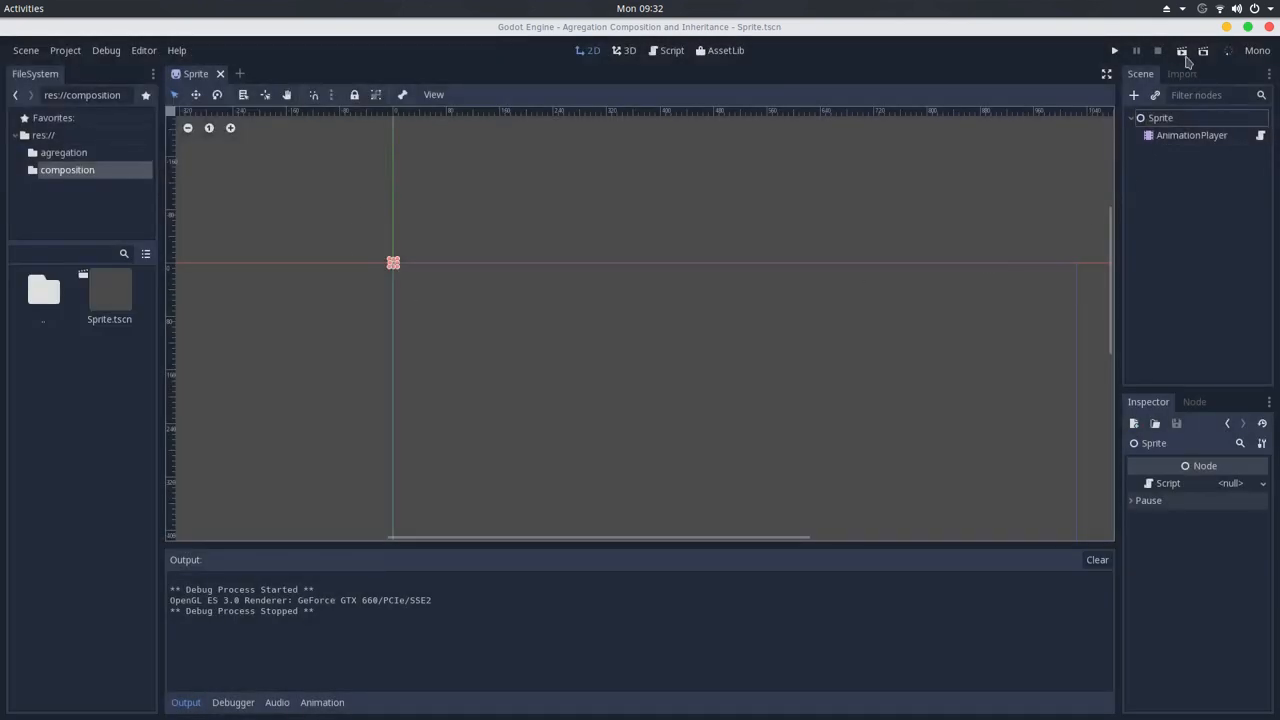
pyautogui.click(1106, 50)
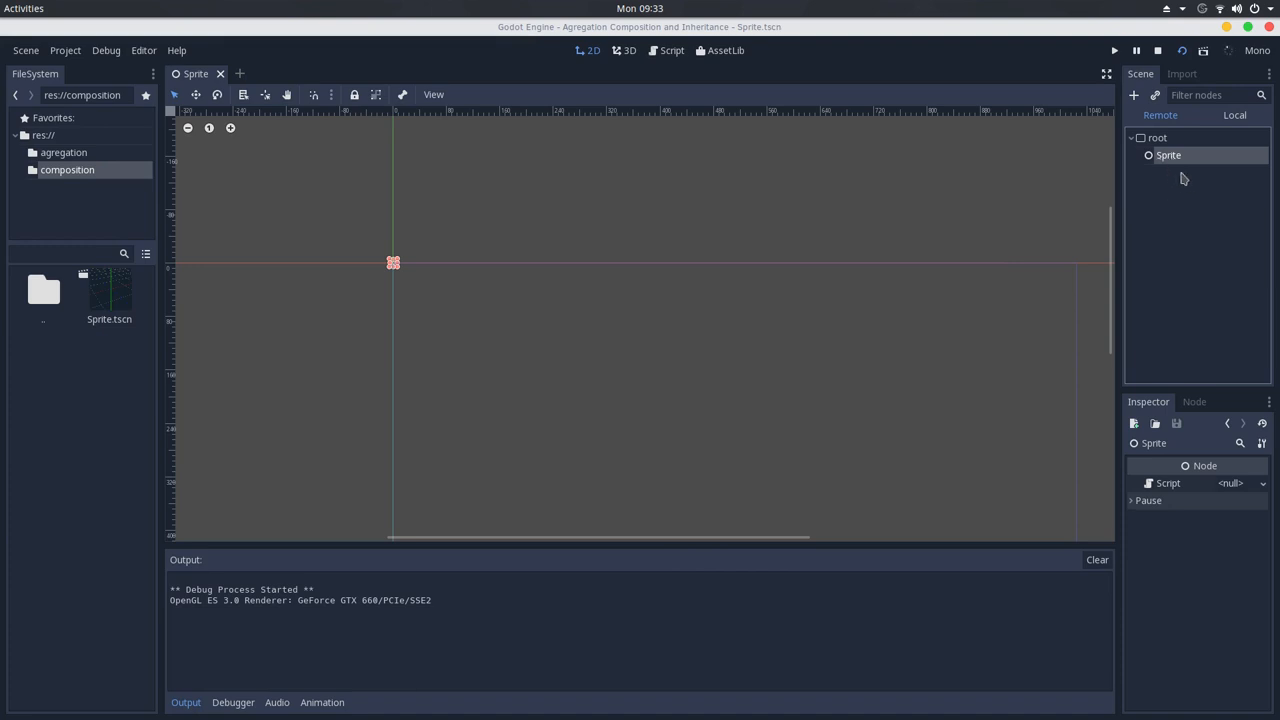
pyautogui.moveTo(1168, 158)
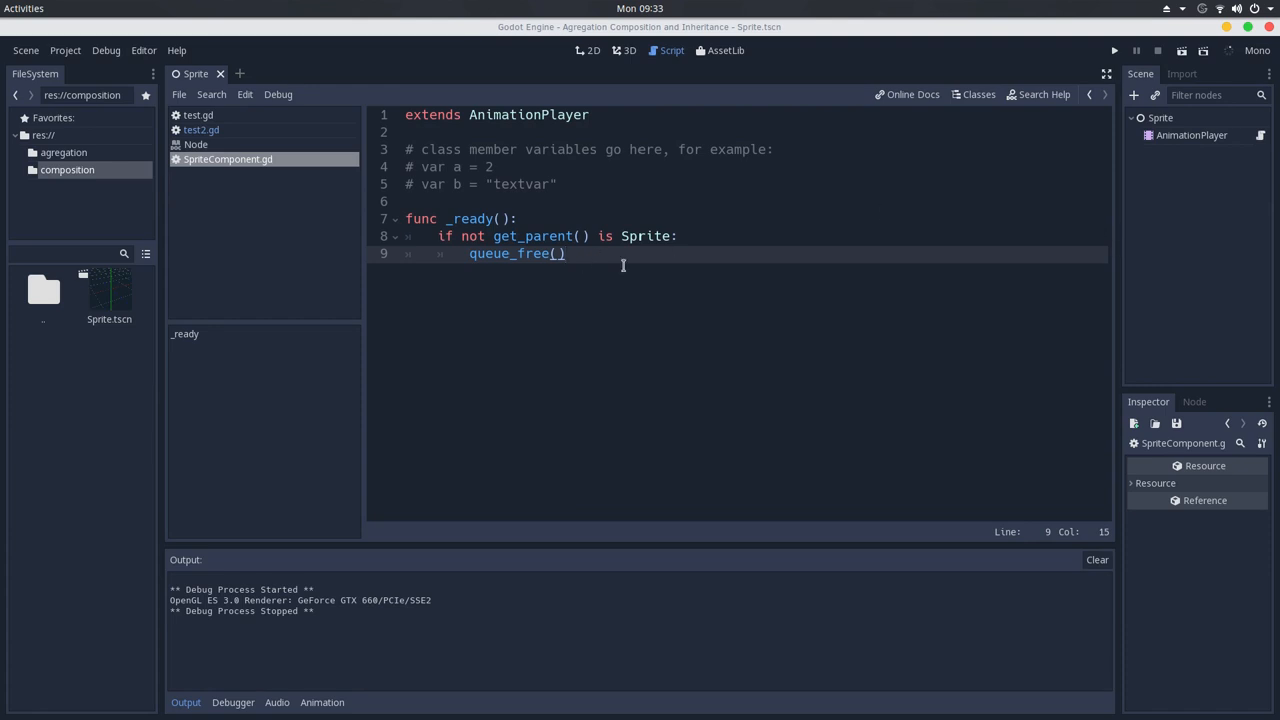
pyautogui.moveTo(498, 253)
pyautogui.write('a')
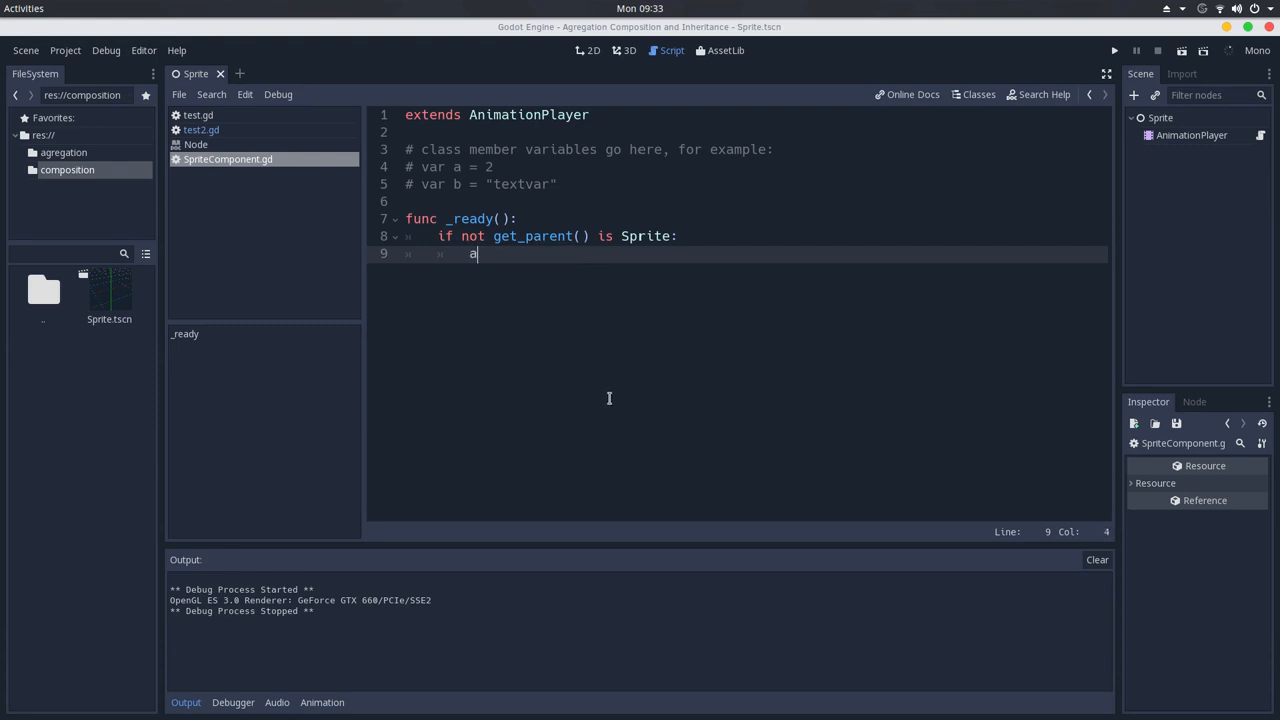
# Step: Replace the if/queue_free check with assert(get_parent() is Sprite) in _ready
pyautogui.write('ssert')
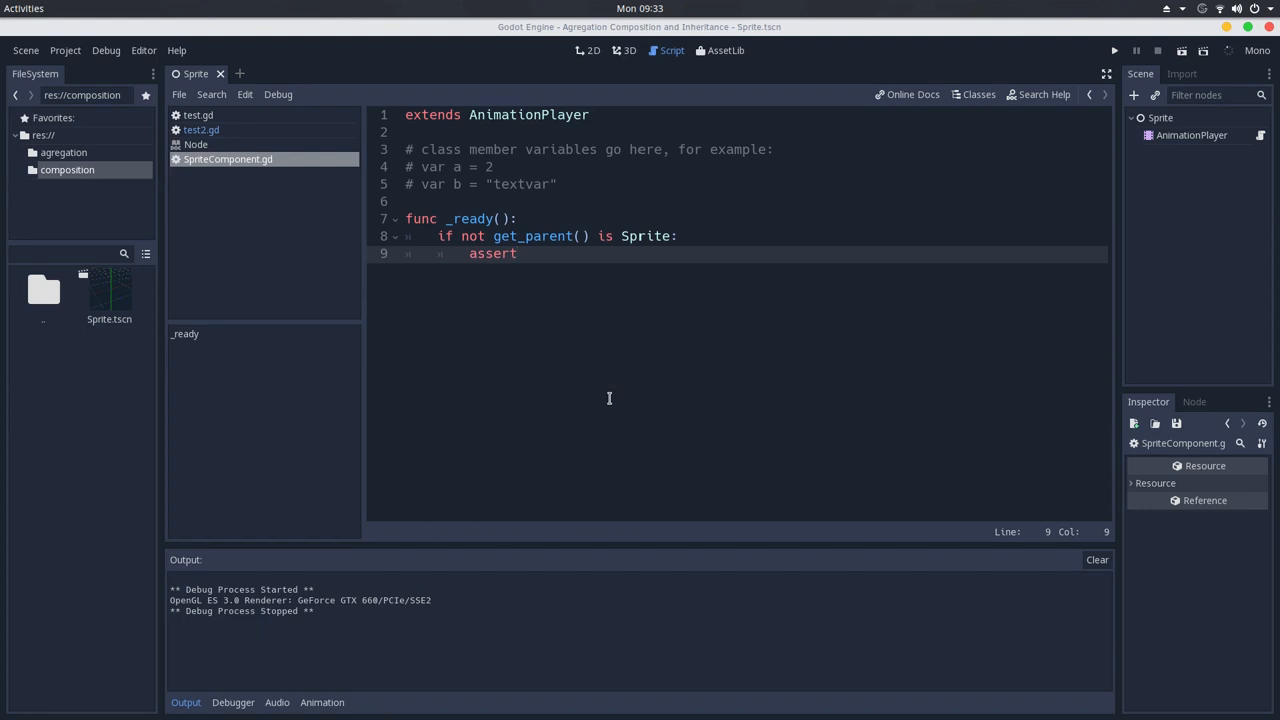
pyautogui.write('(')
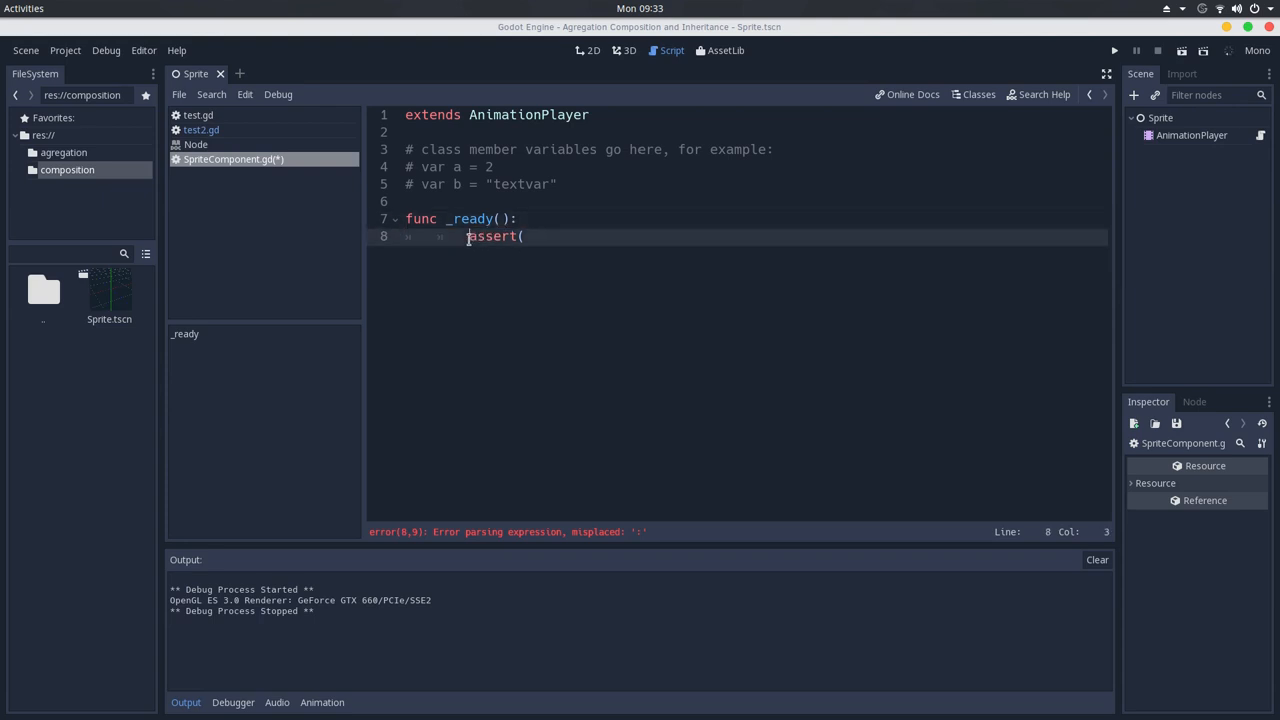
pyautogui.write('get_parent() is Sprite]')
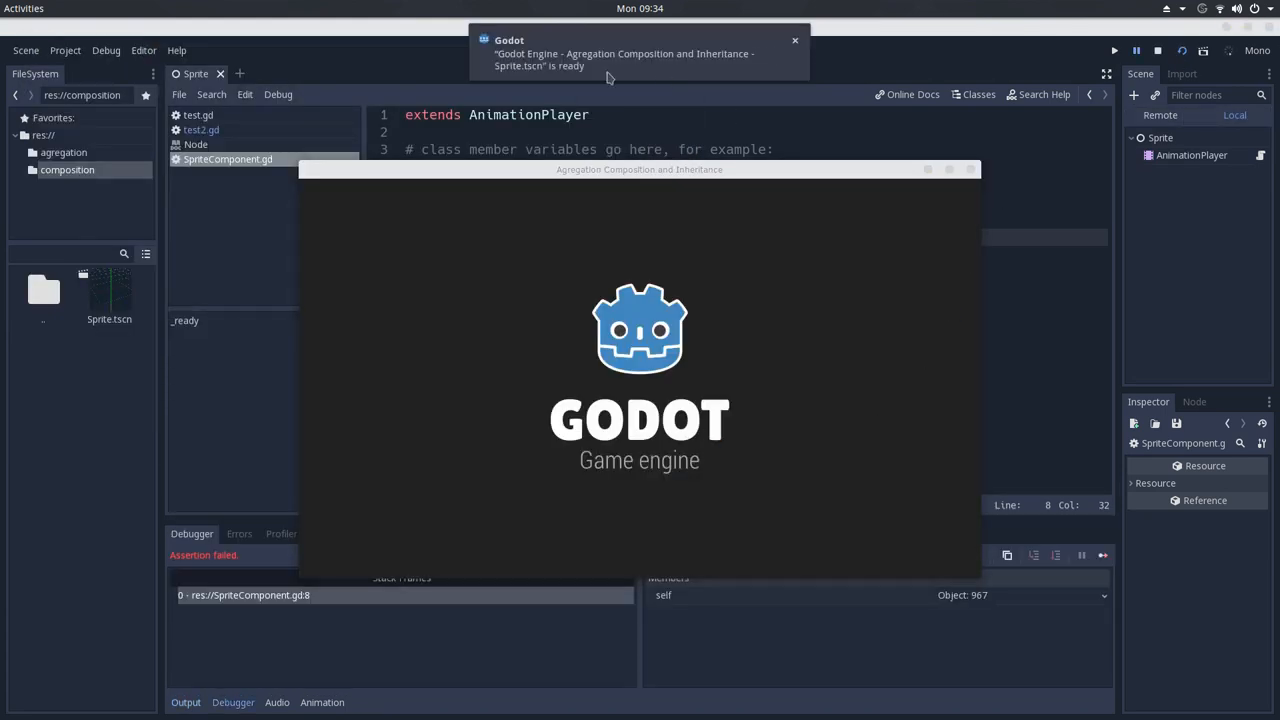
# Step: Dismiss the game notification while the run fails the assertion at SpriteComponent.gd:8
pyautogui.click(794, 40)
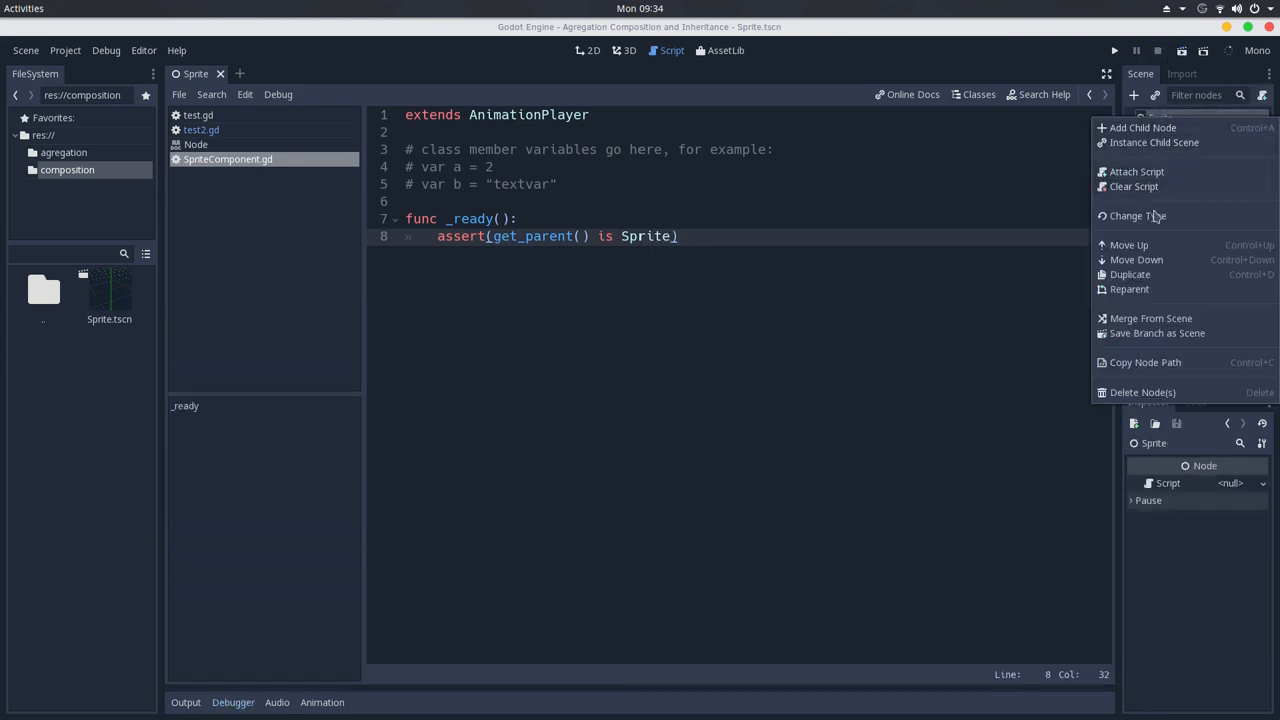
# Step: Change the root back to Sprite, run it, and confirm AnimationPlayer remains in the remote tree
pyautogui.click(1134, 215)
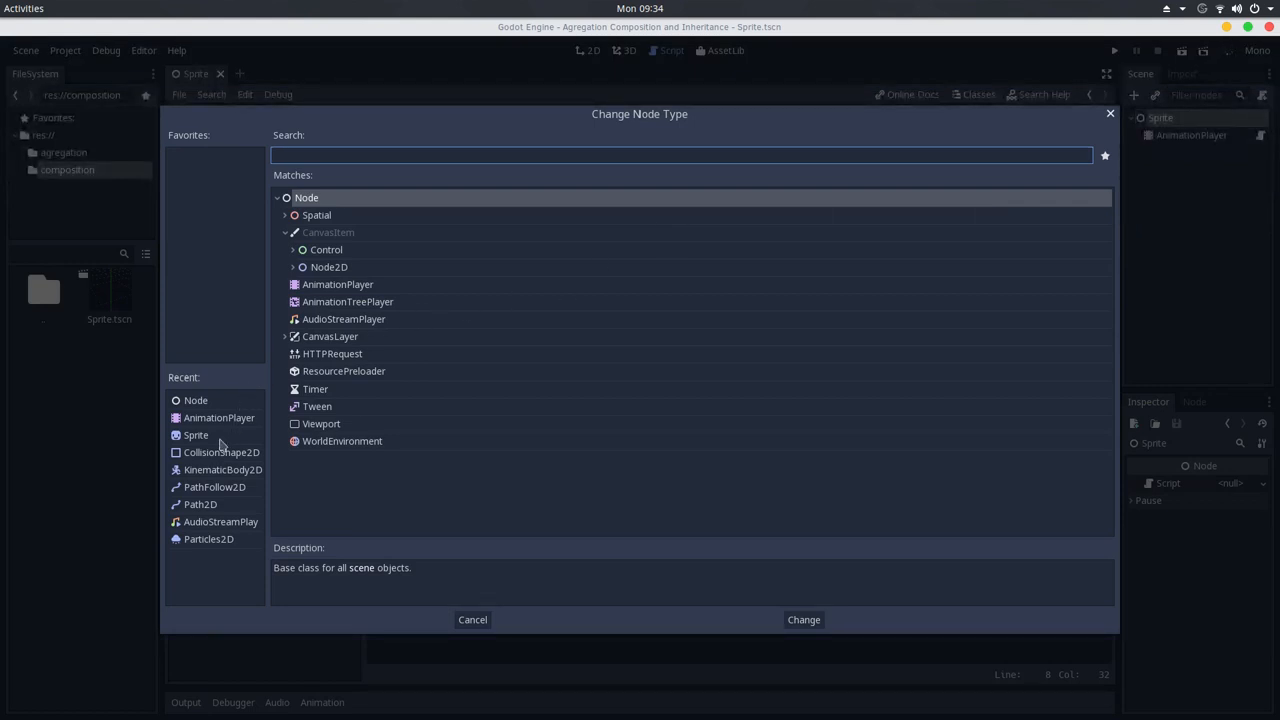
pyautogui.click(803, 619)
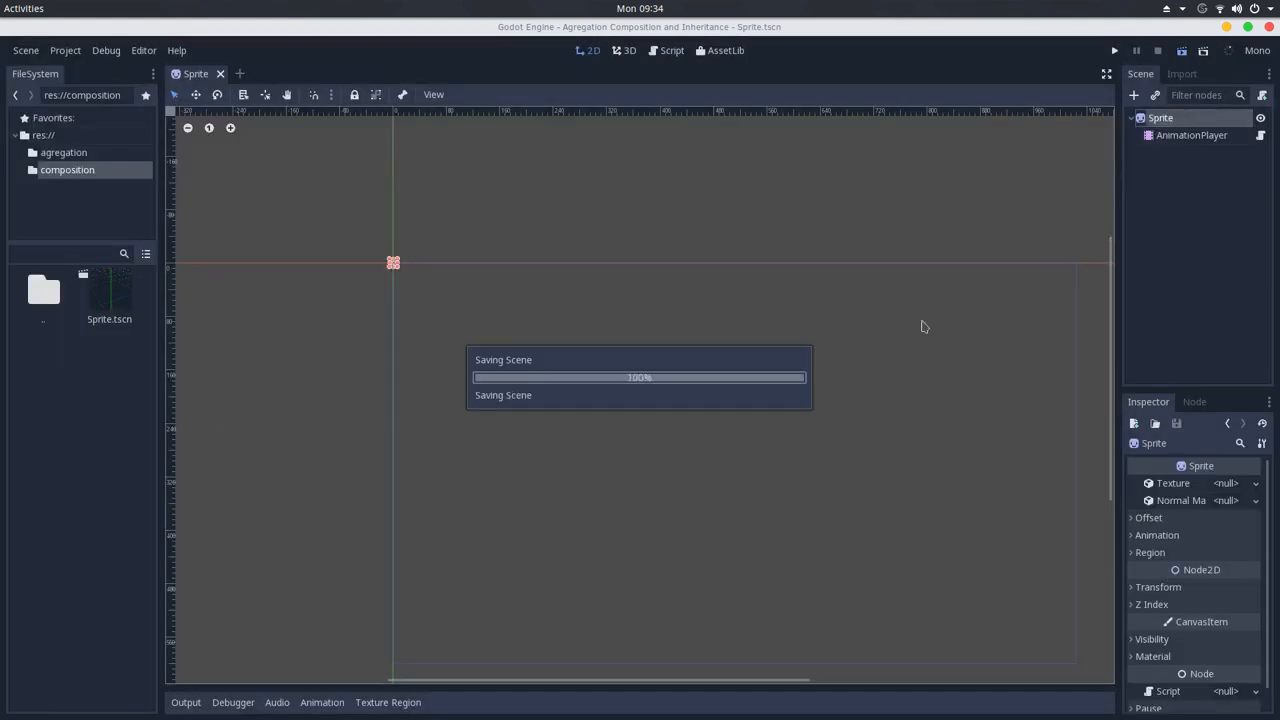
pyautogui.click(1105, 50)
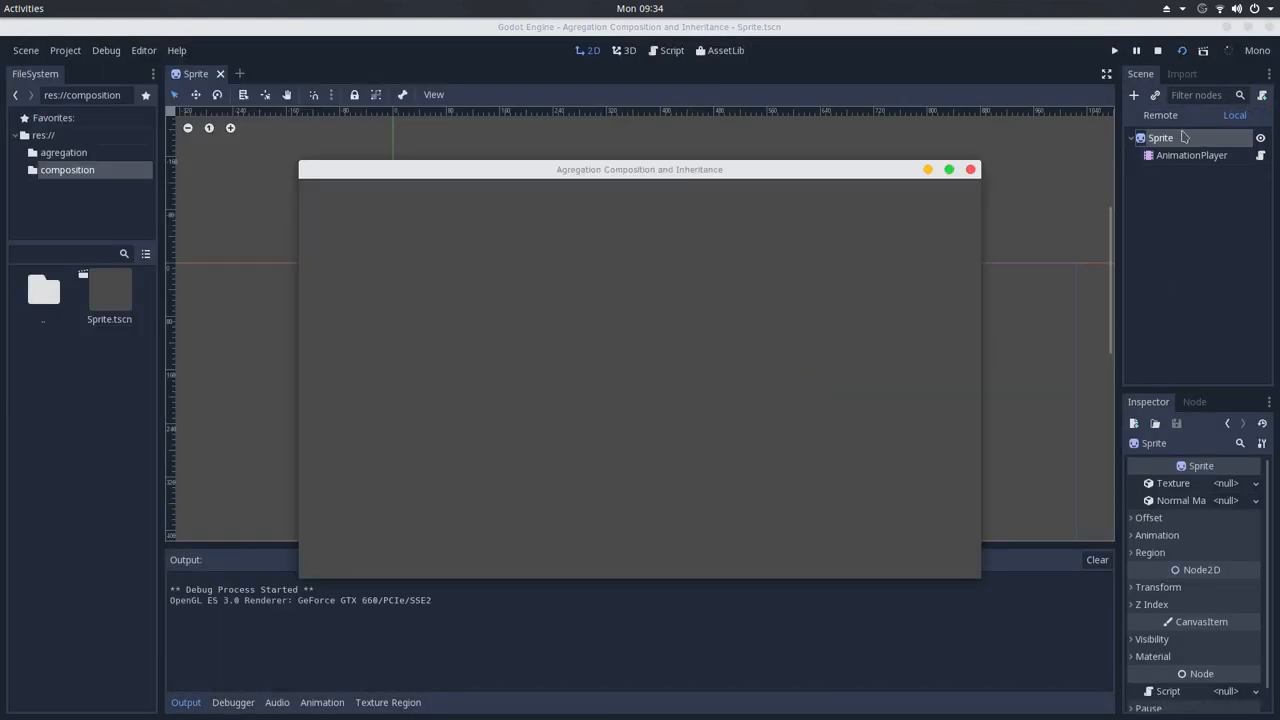
pyautogui.click(970, 169)
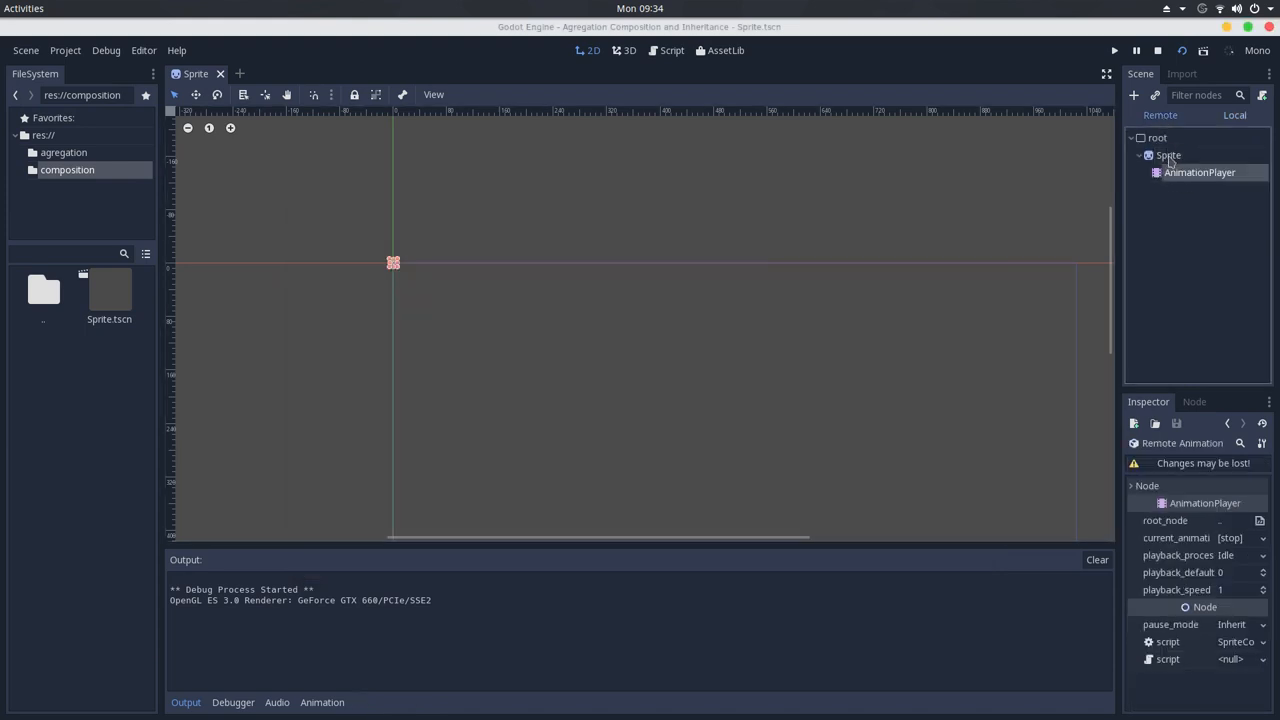
pyautogui.click(1164, 155)
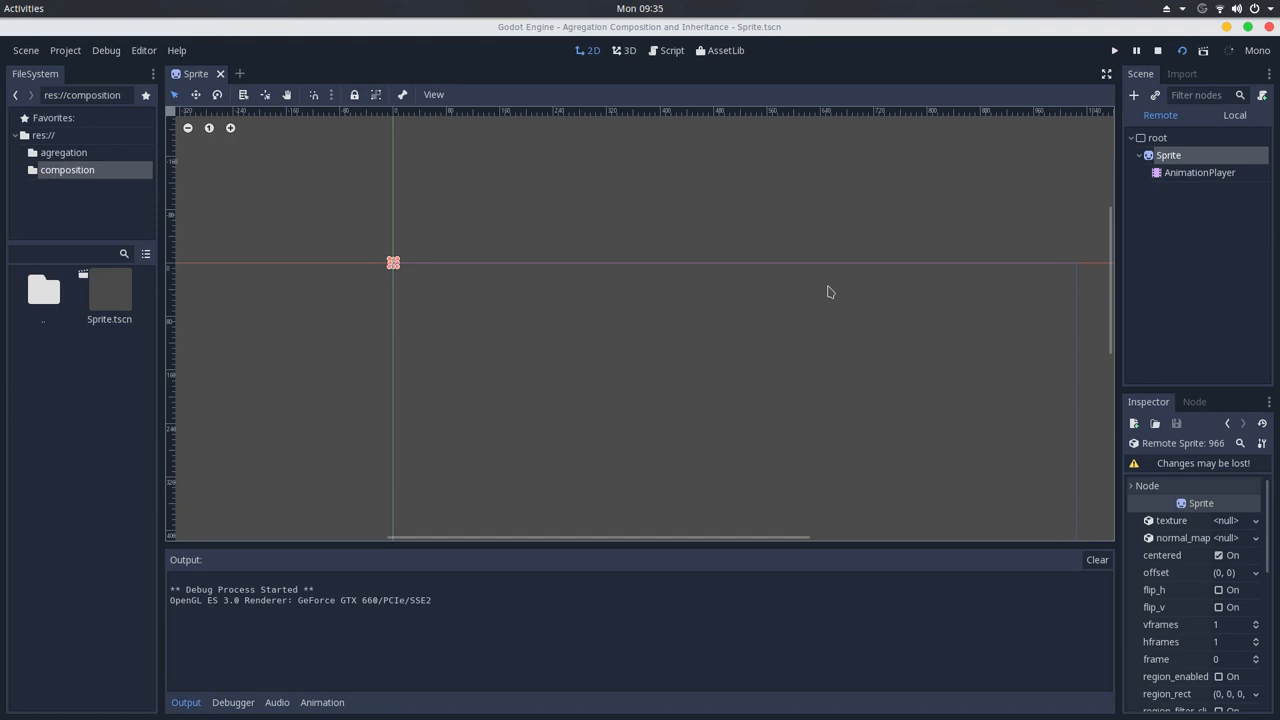
pyautogui.moveTo(820, 208)
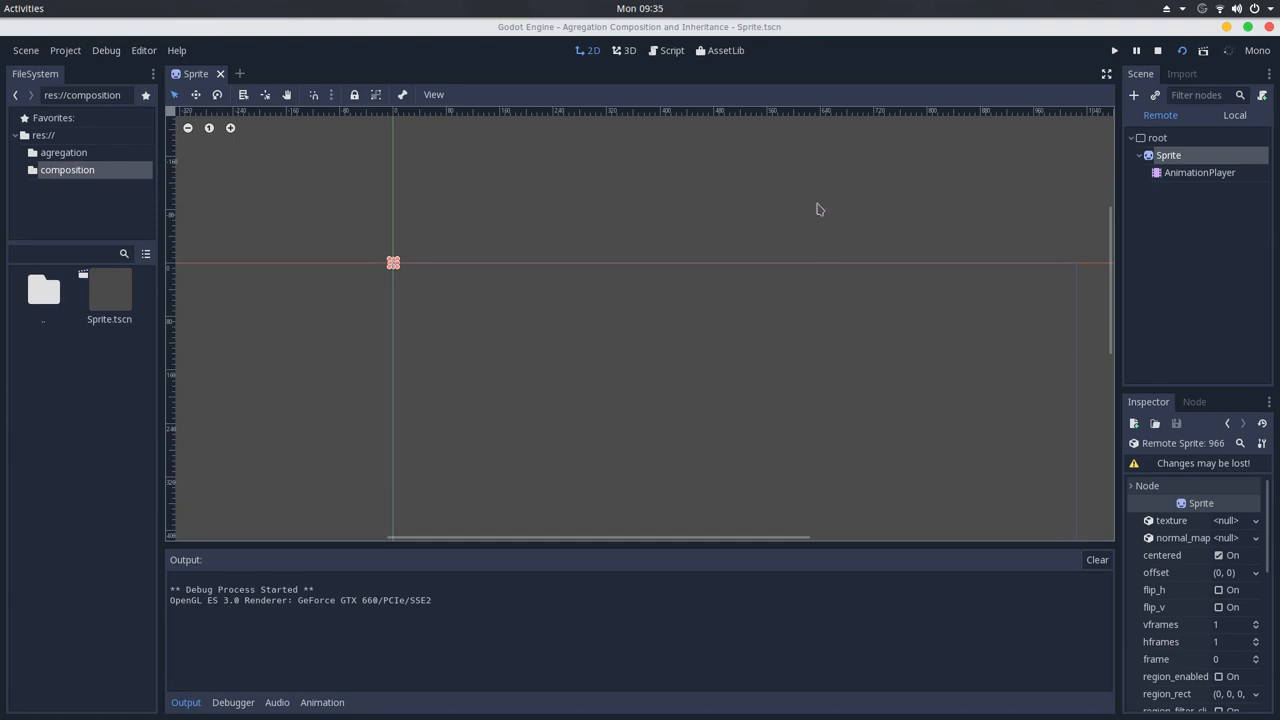
pyautogui.click(1140, 50)
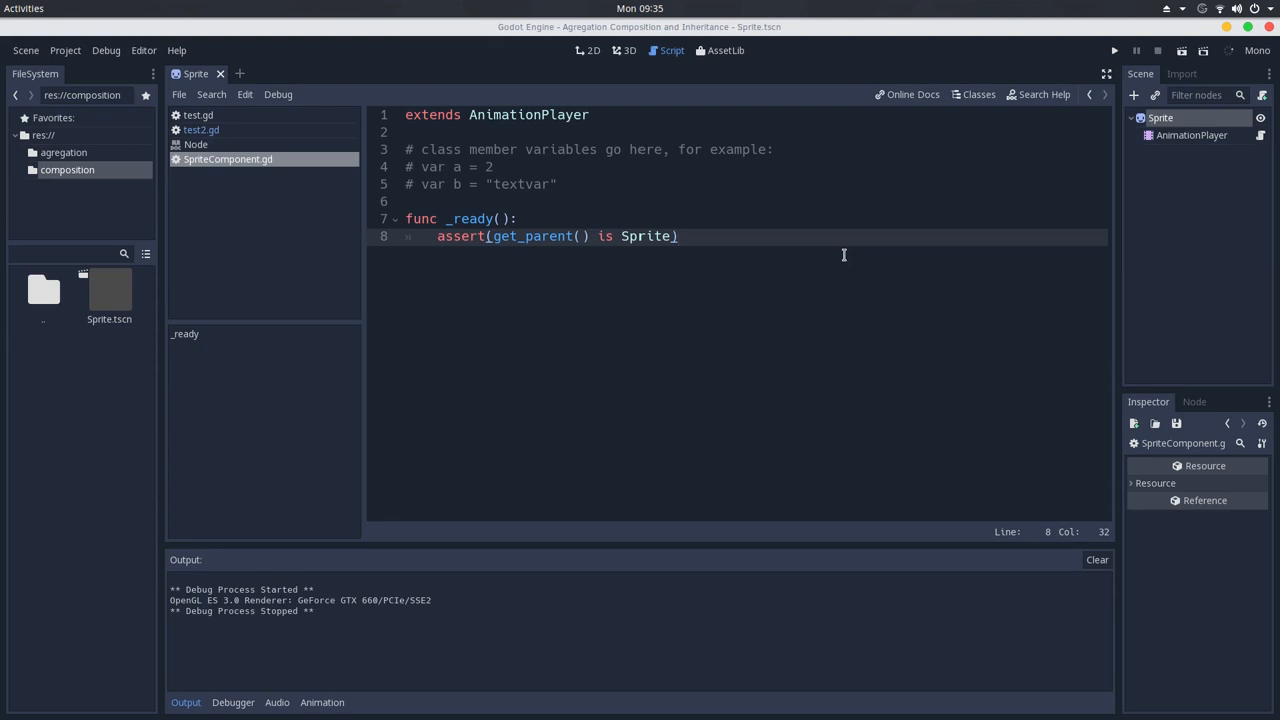
pyautogui.click(582, 51)
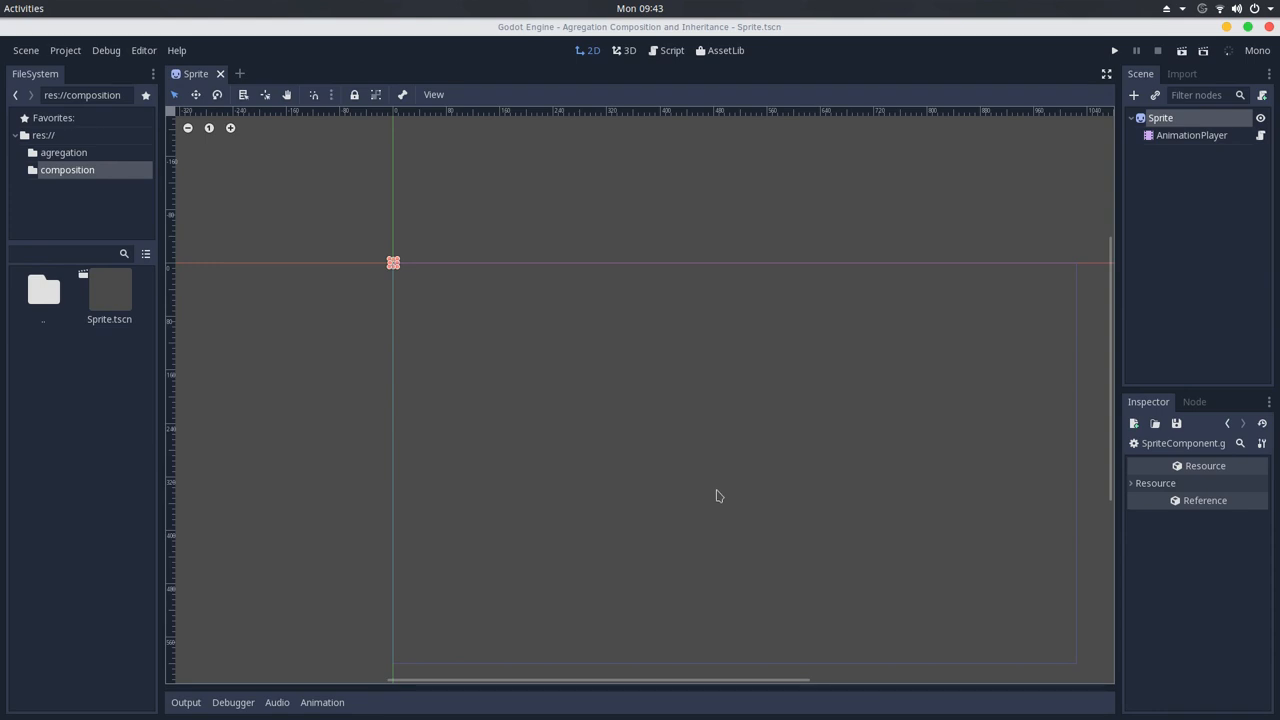
pyautogui.click(667, 51)
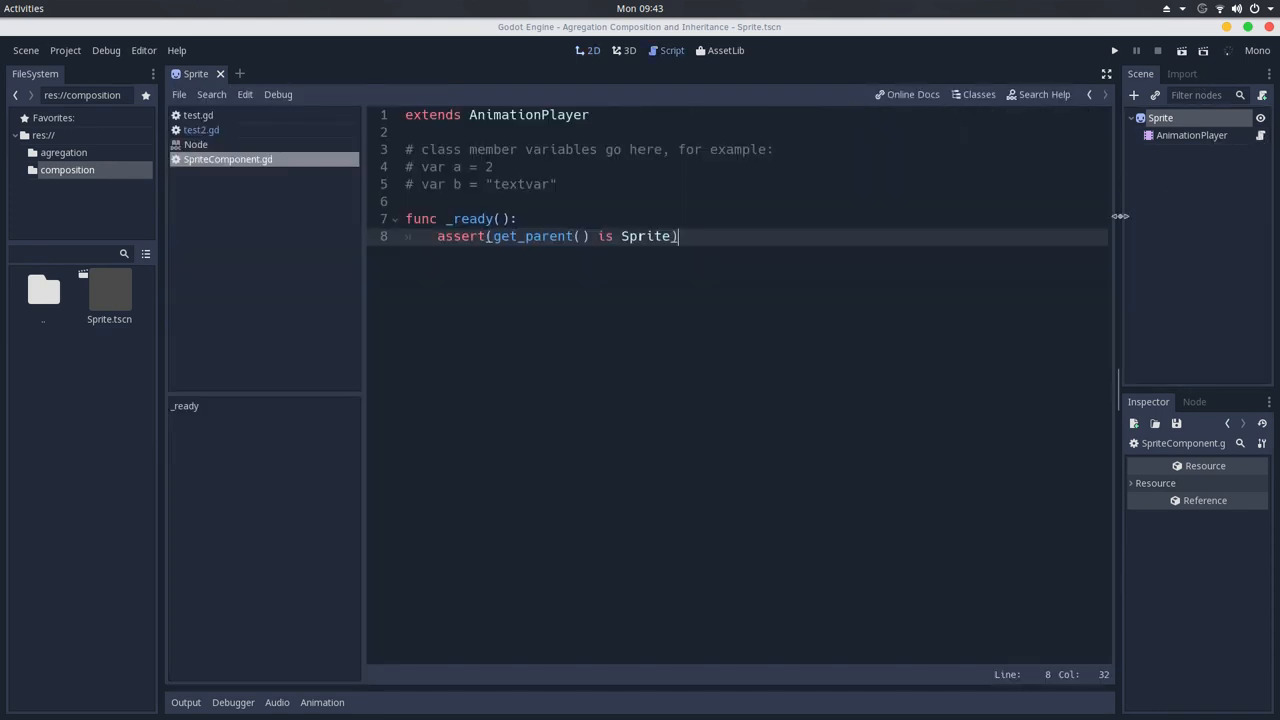